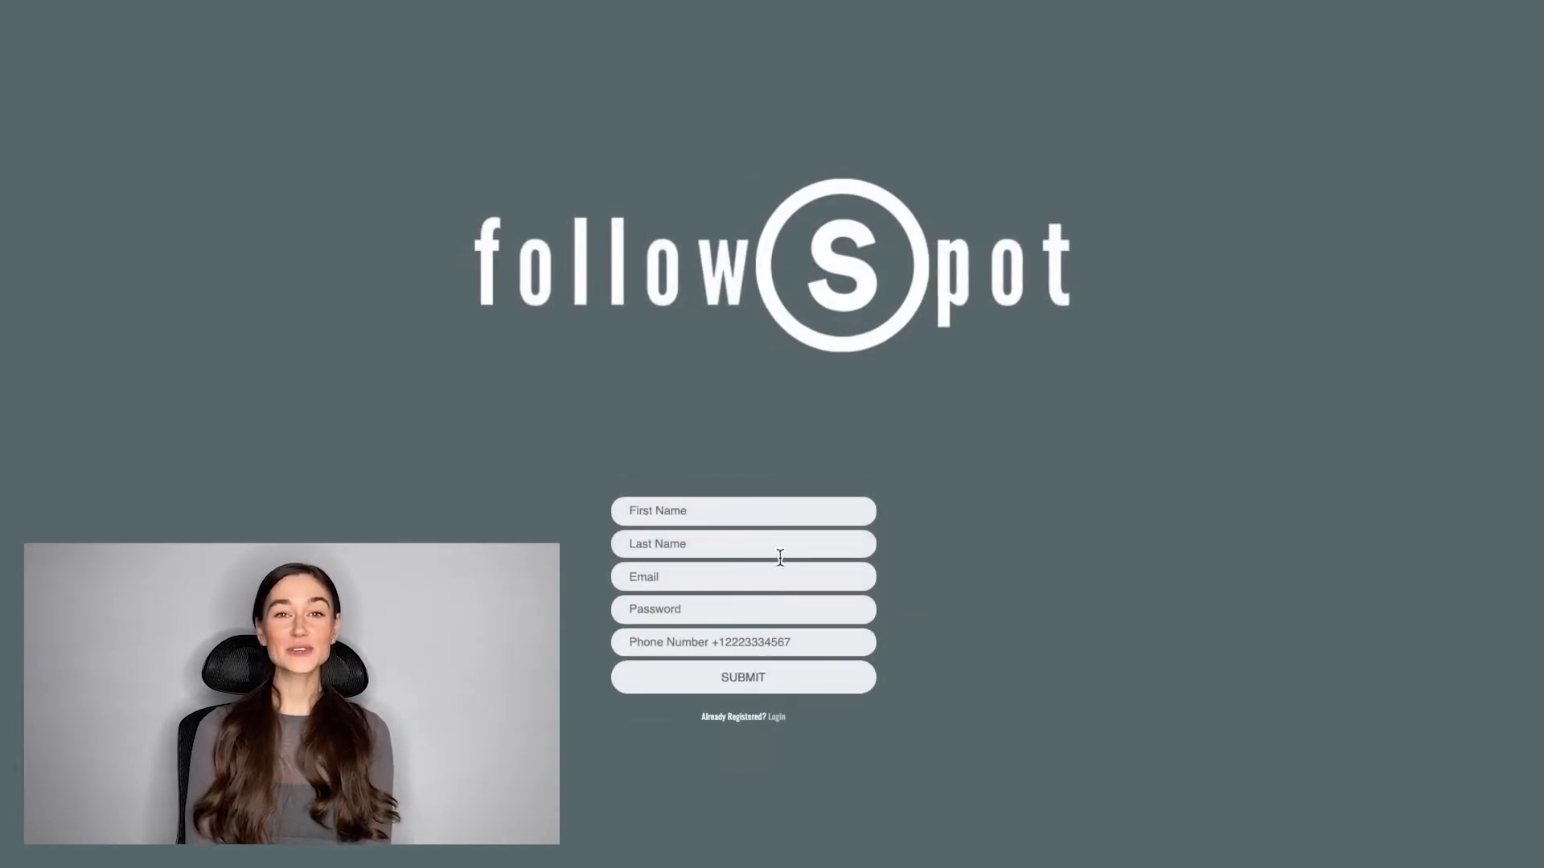
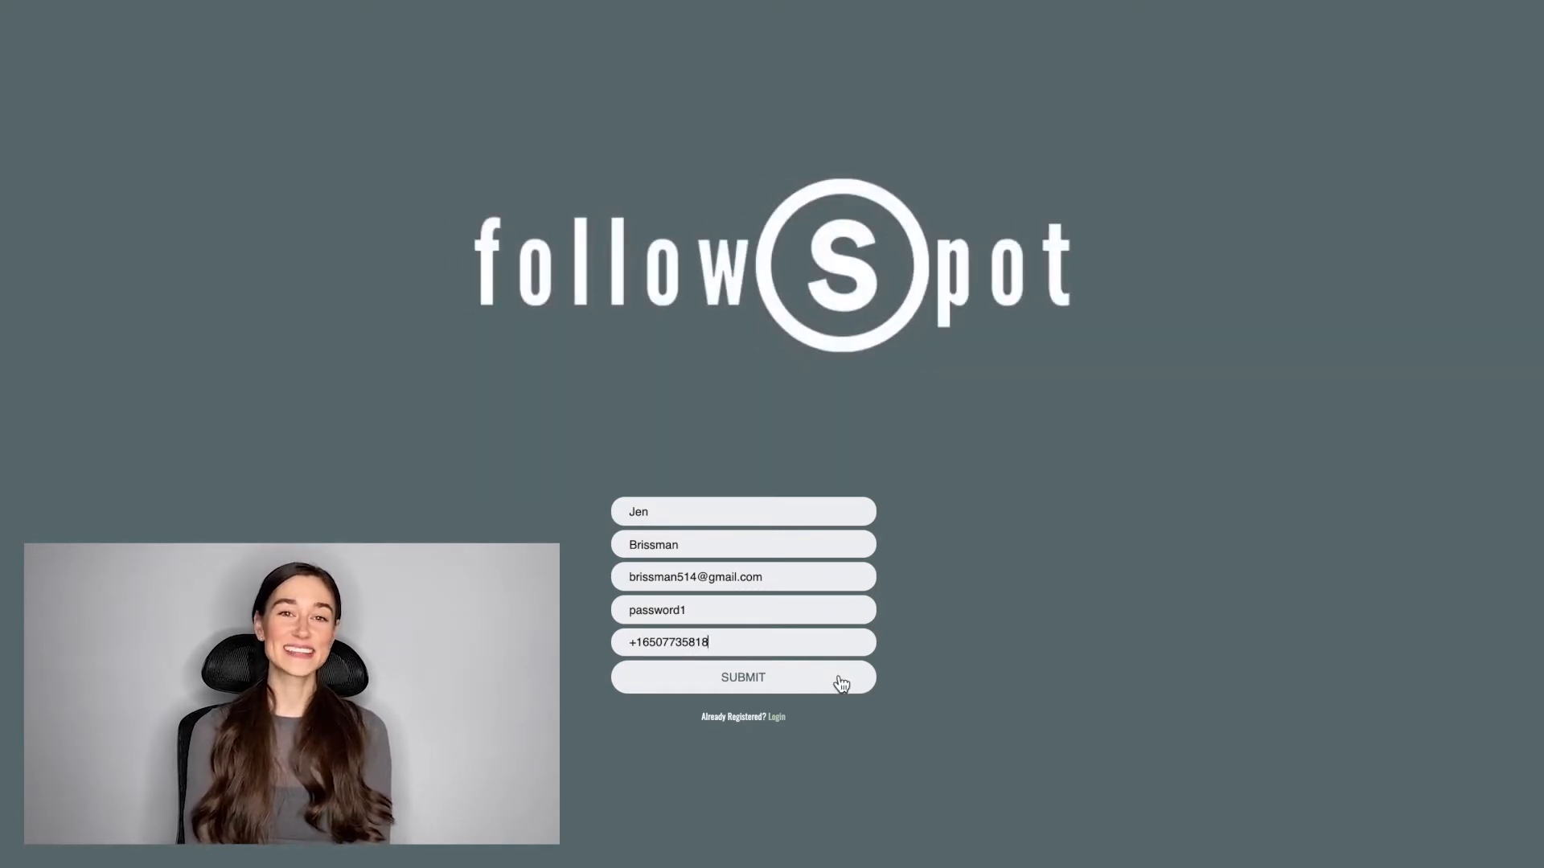
# Step: Submit the registration and log in to reach the audition card timeline
pyautogui.click(743, 677)
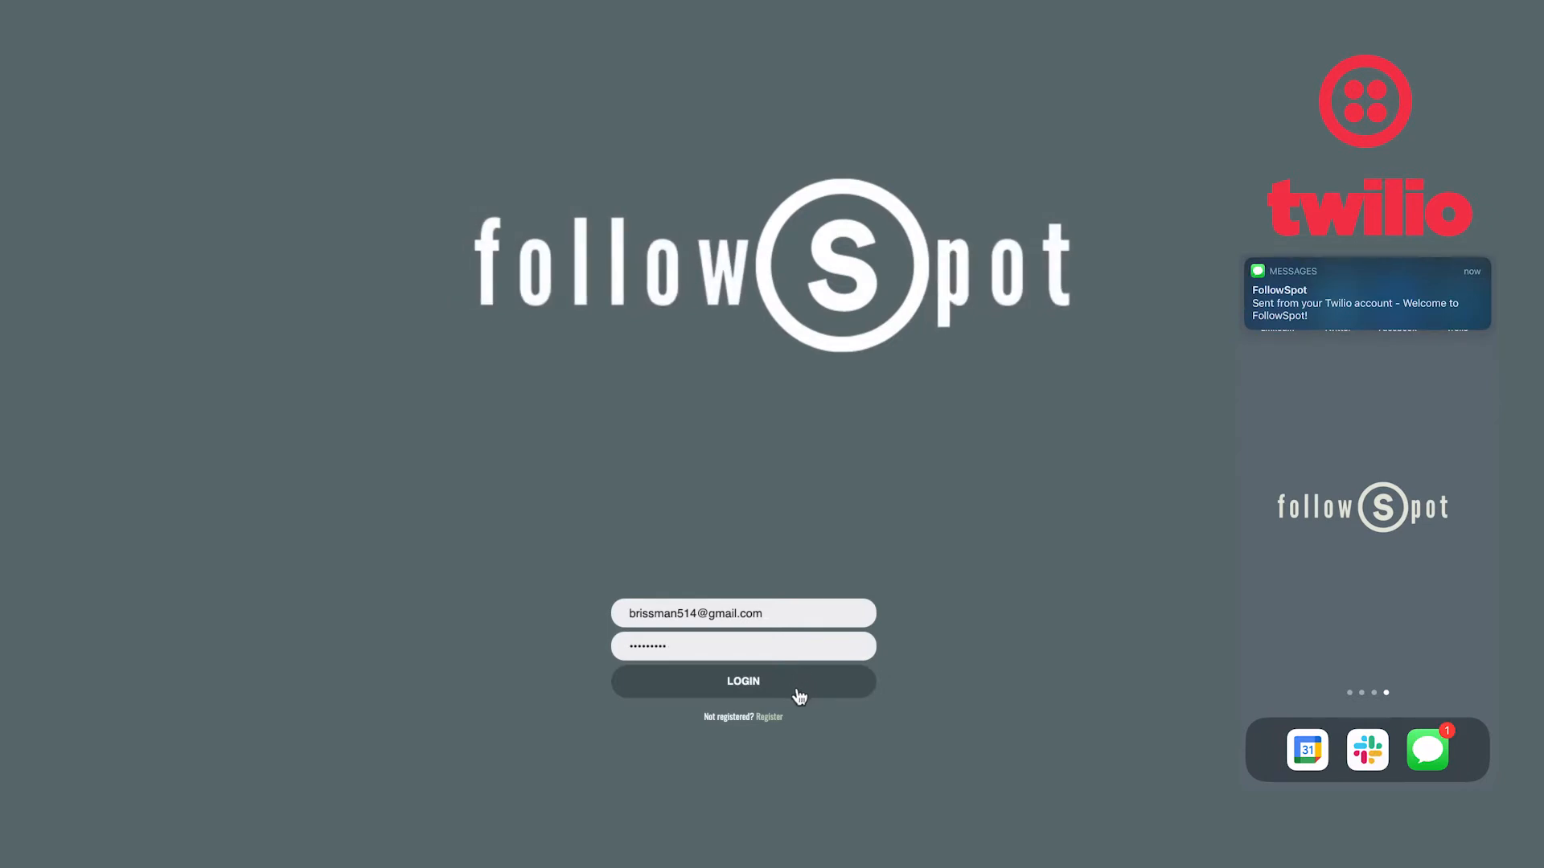
pyautogui.click(743, 680)
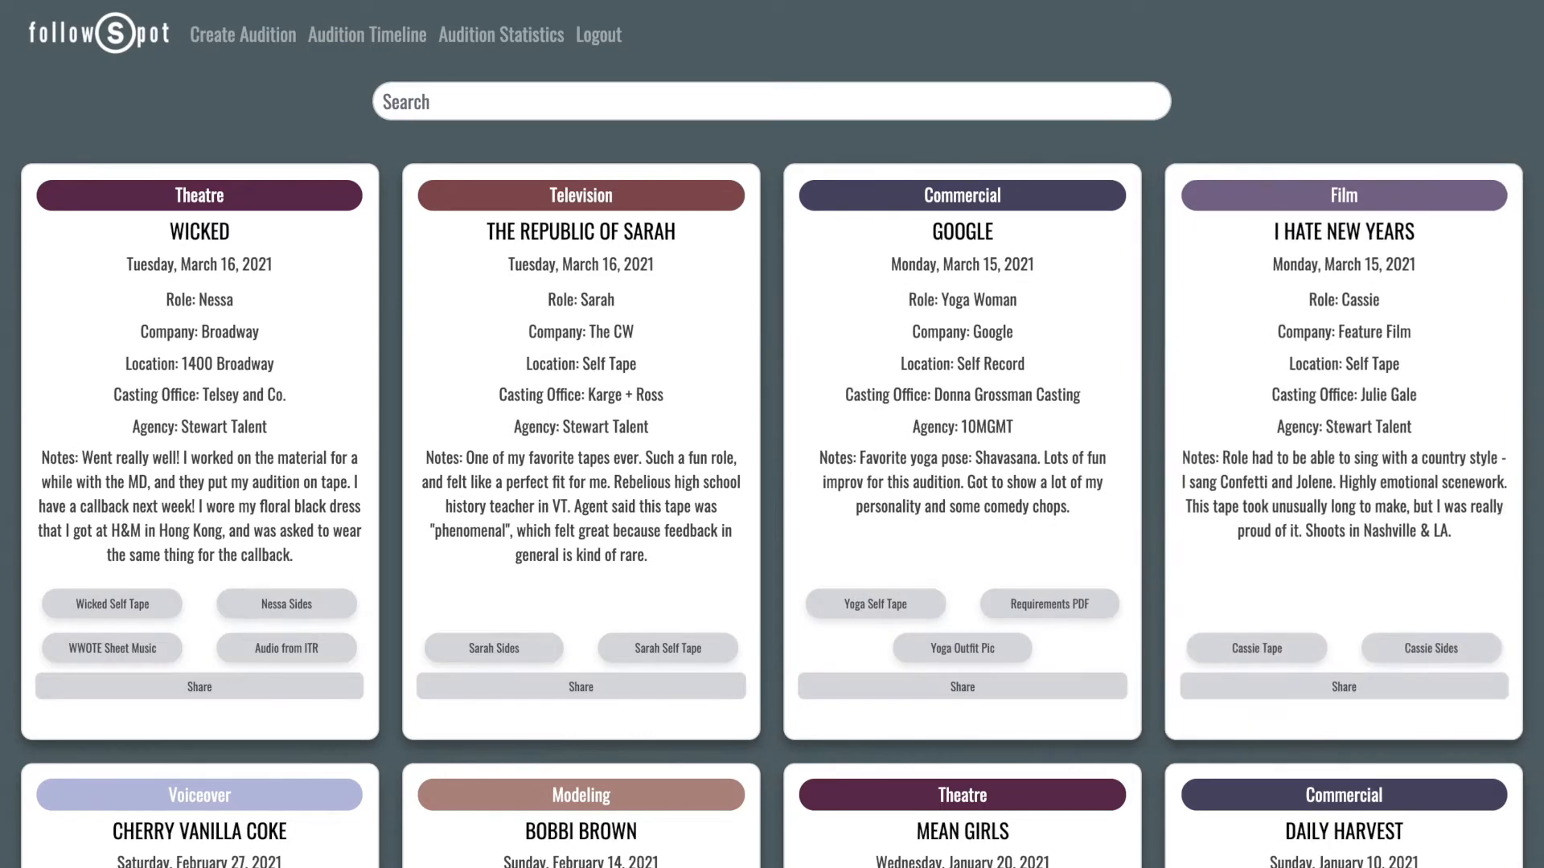
pyautogui.scroll(-3)
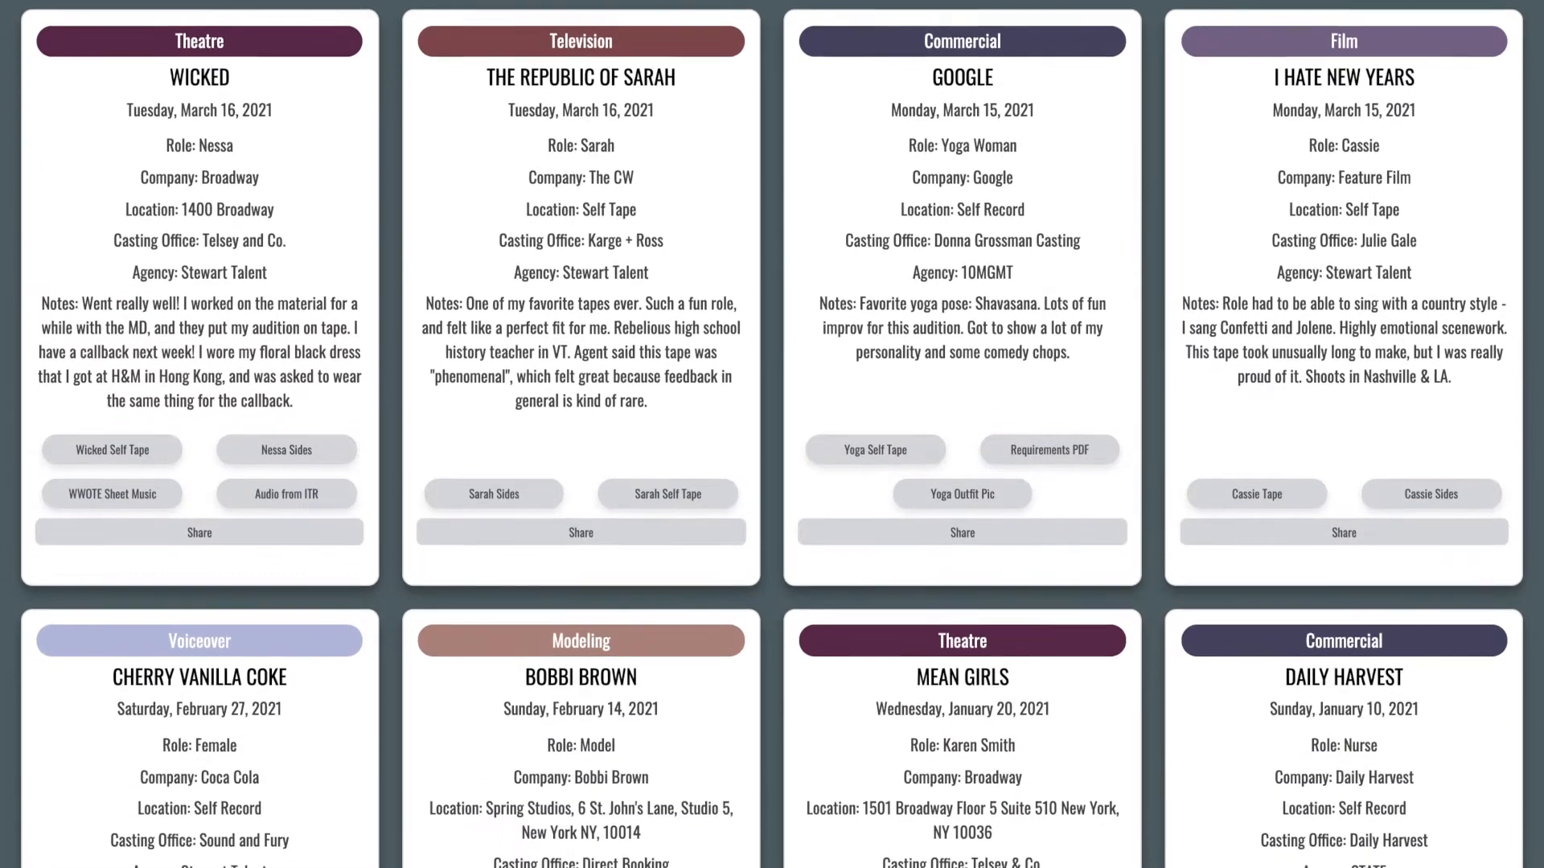
pyautogui.scroll(-3)
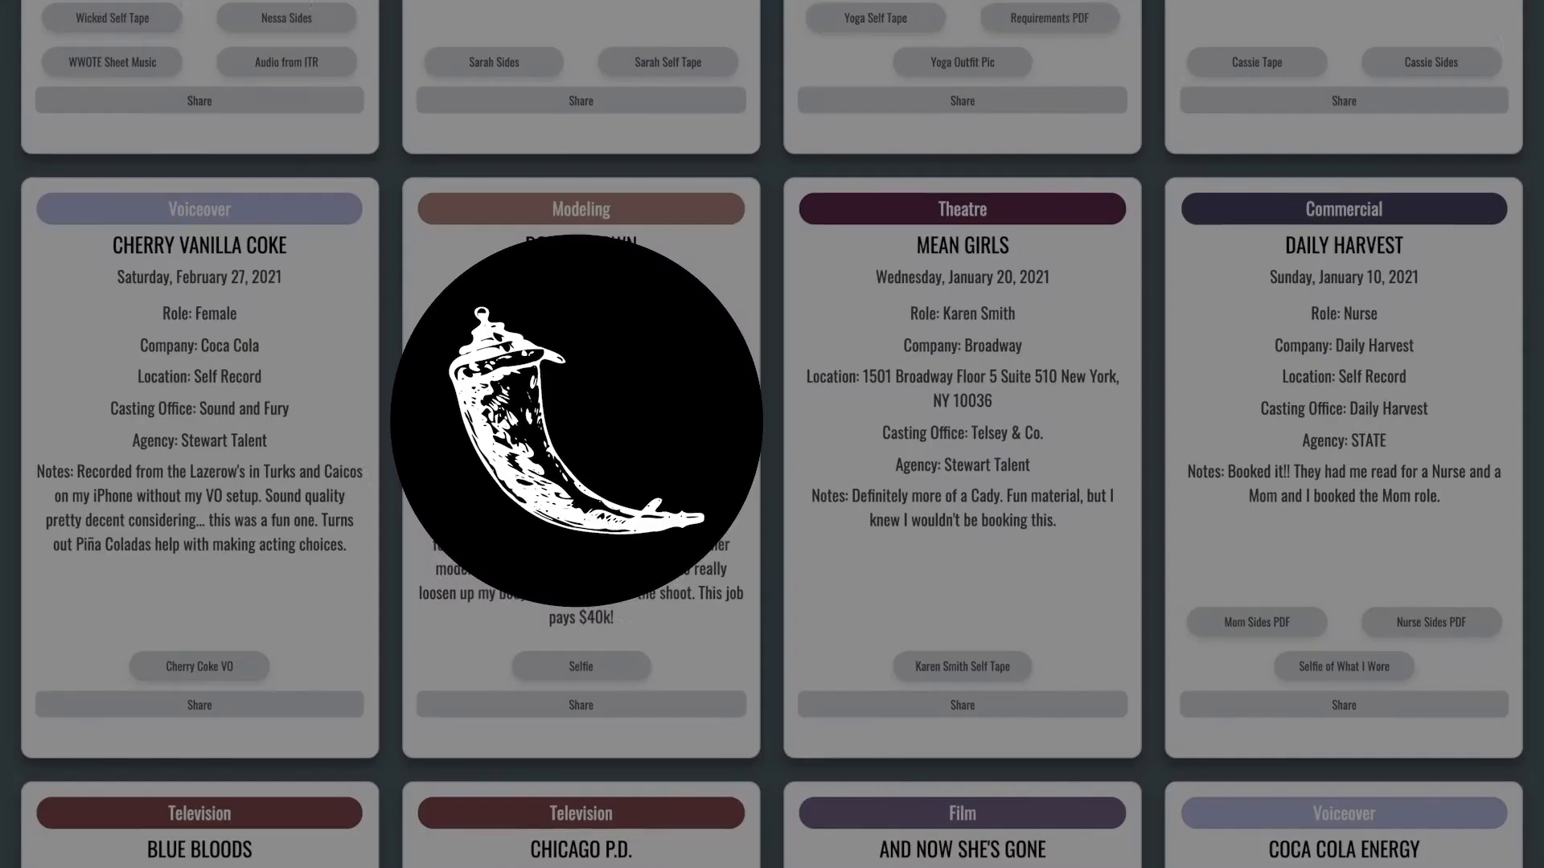
pyautogui.scroll(-3)
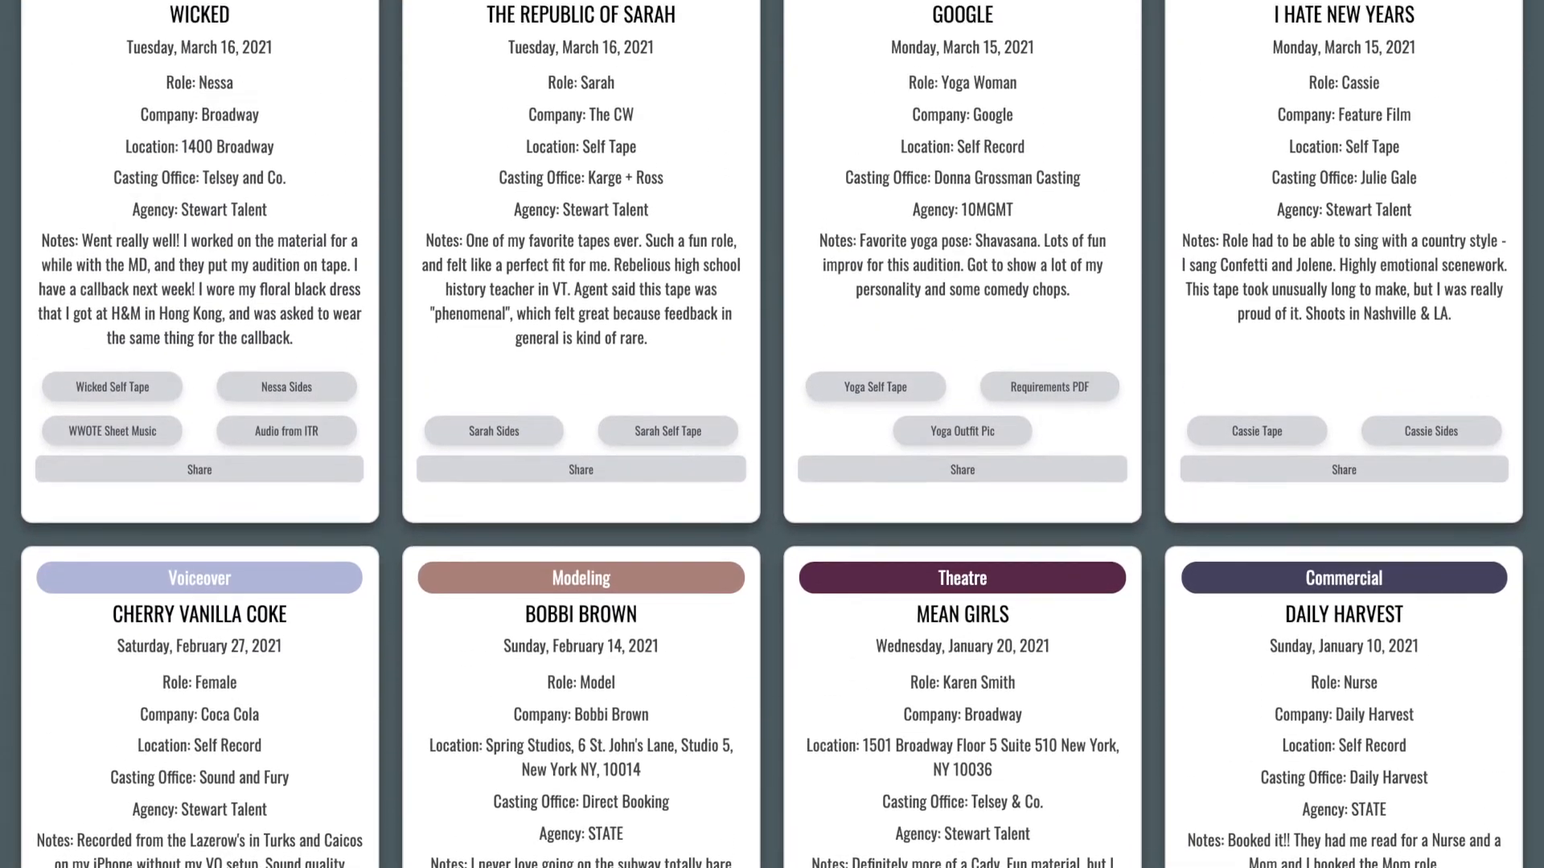
pyautogui.scroll(3)
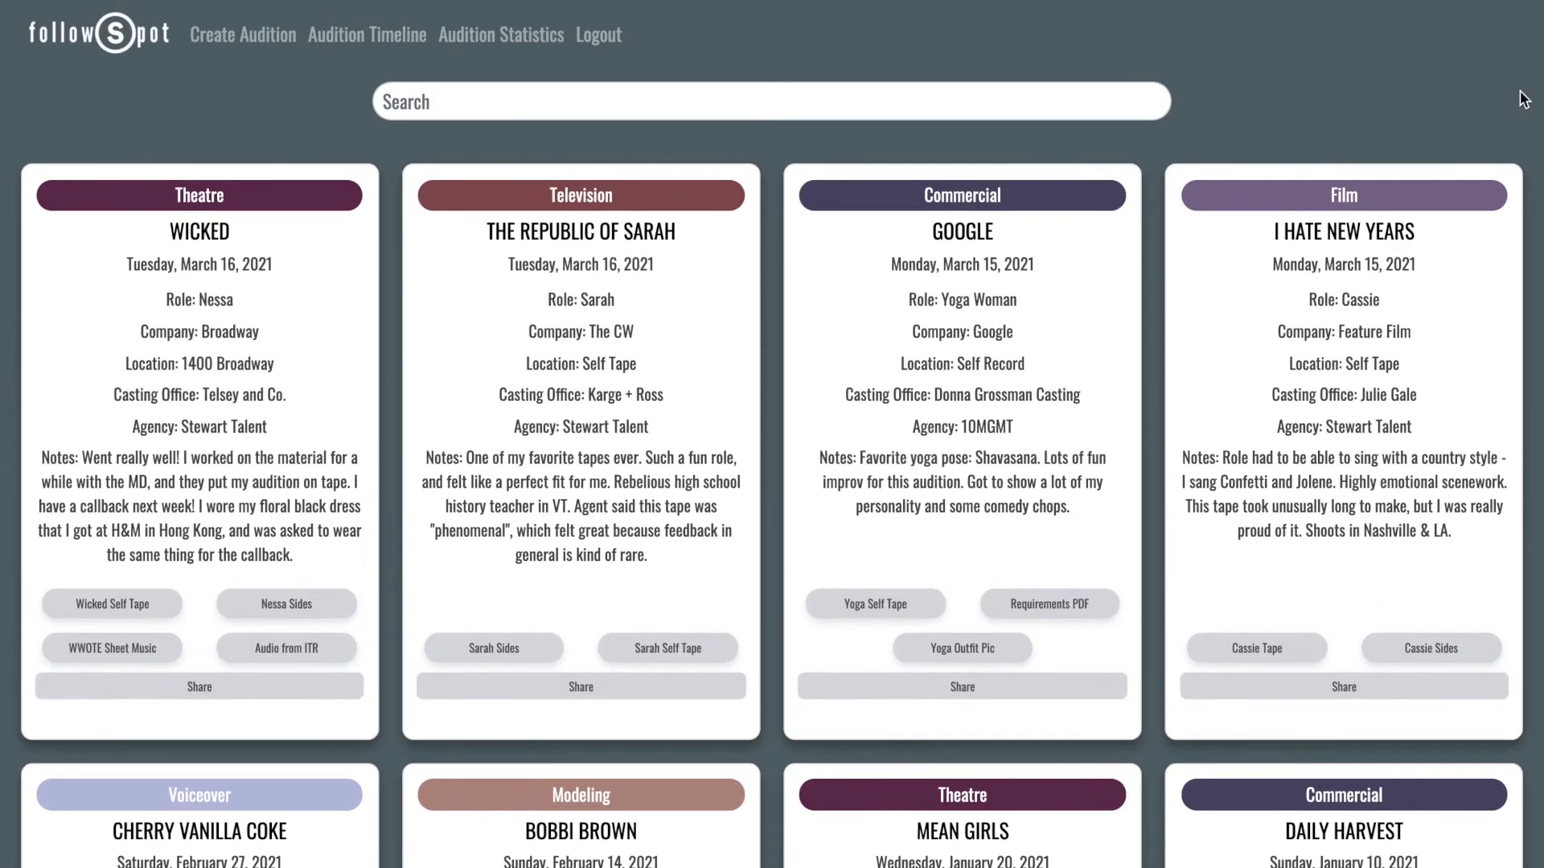
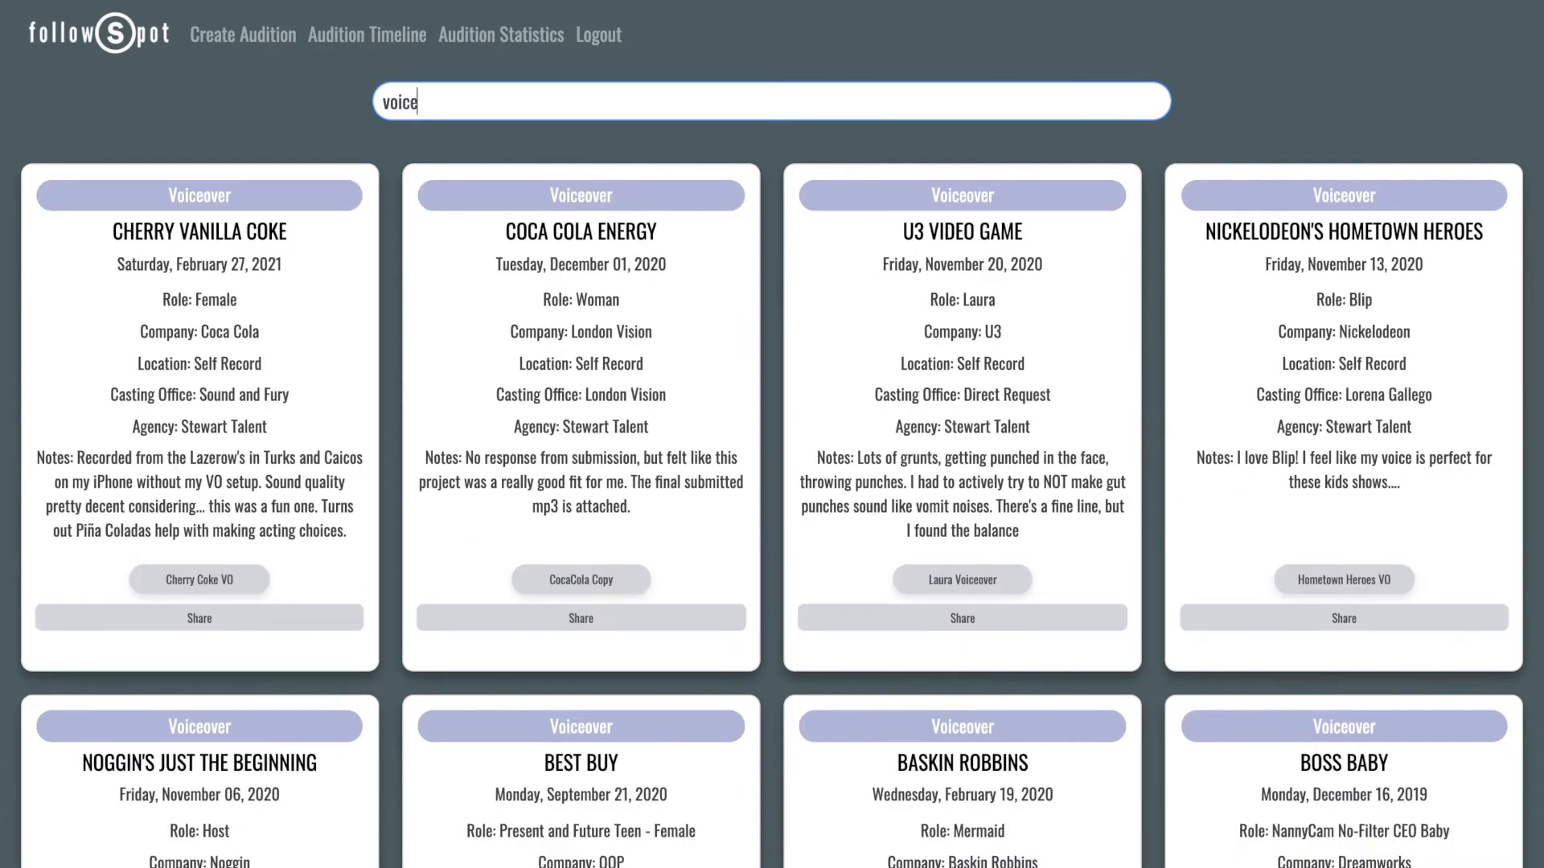
pyautogui.click(770, 100)
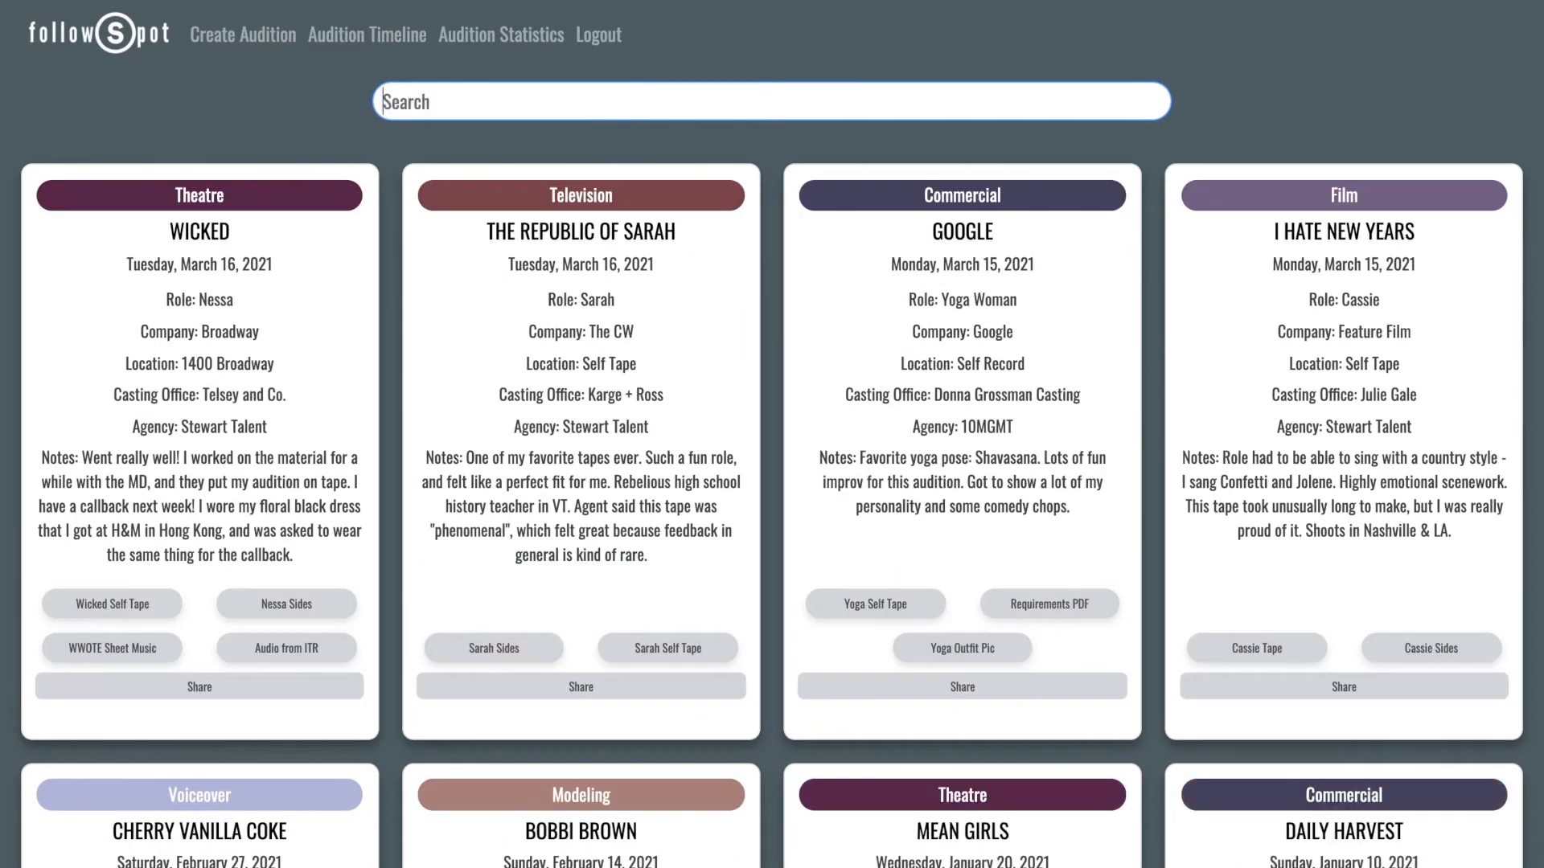
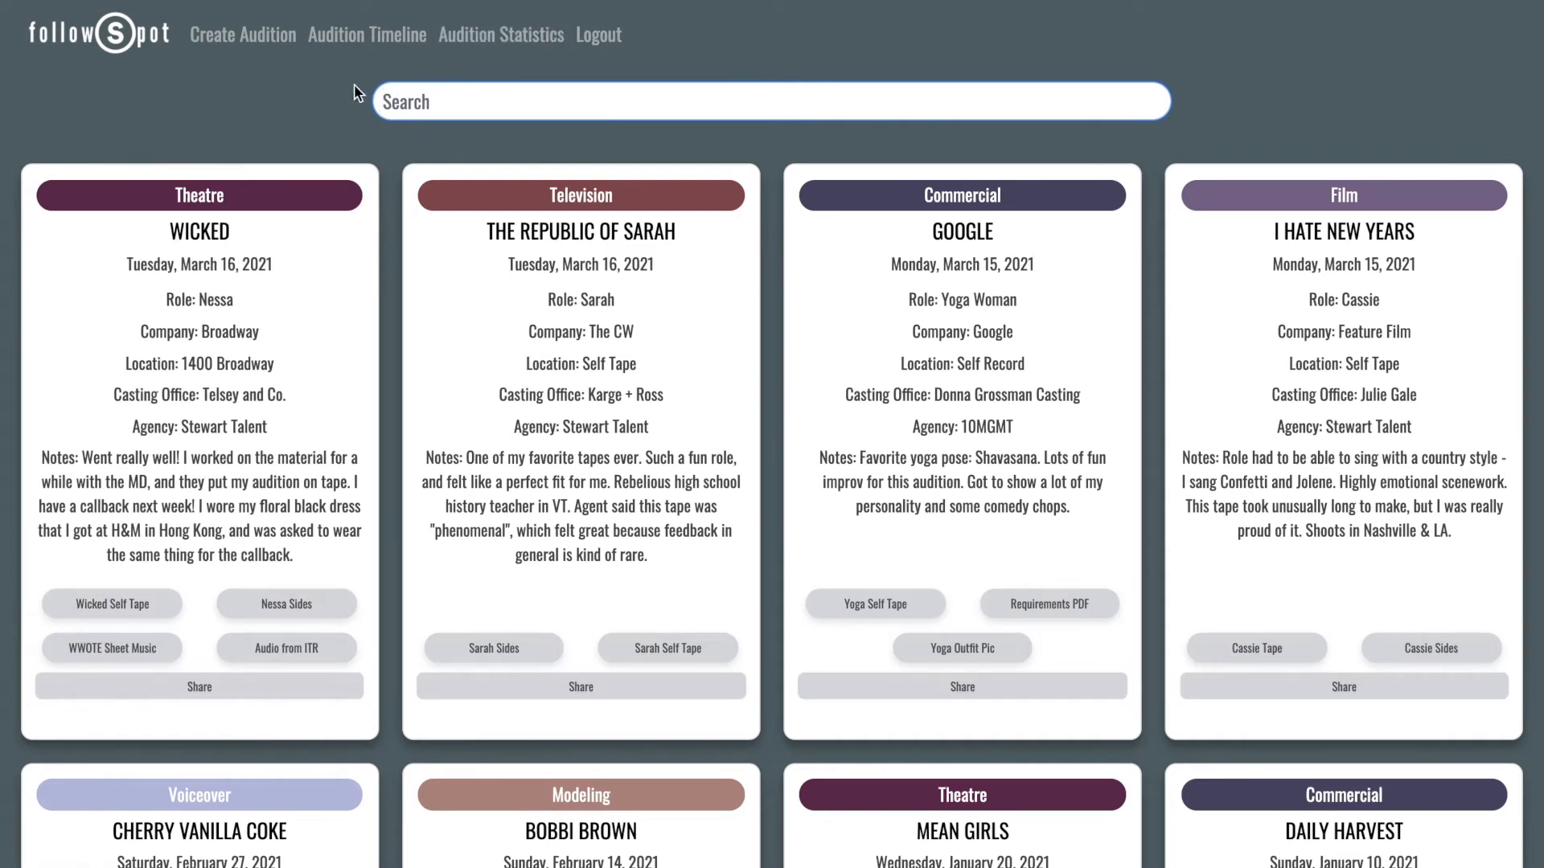
# Step: Start a new audition and choose Wicked from the existing projects list
pyautogui.click(241, 34)
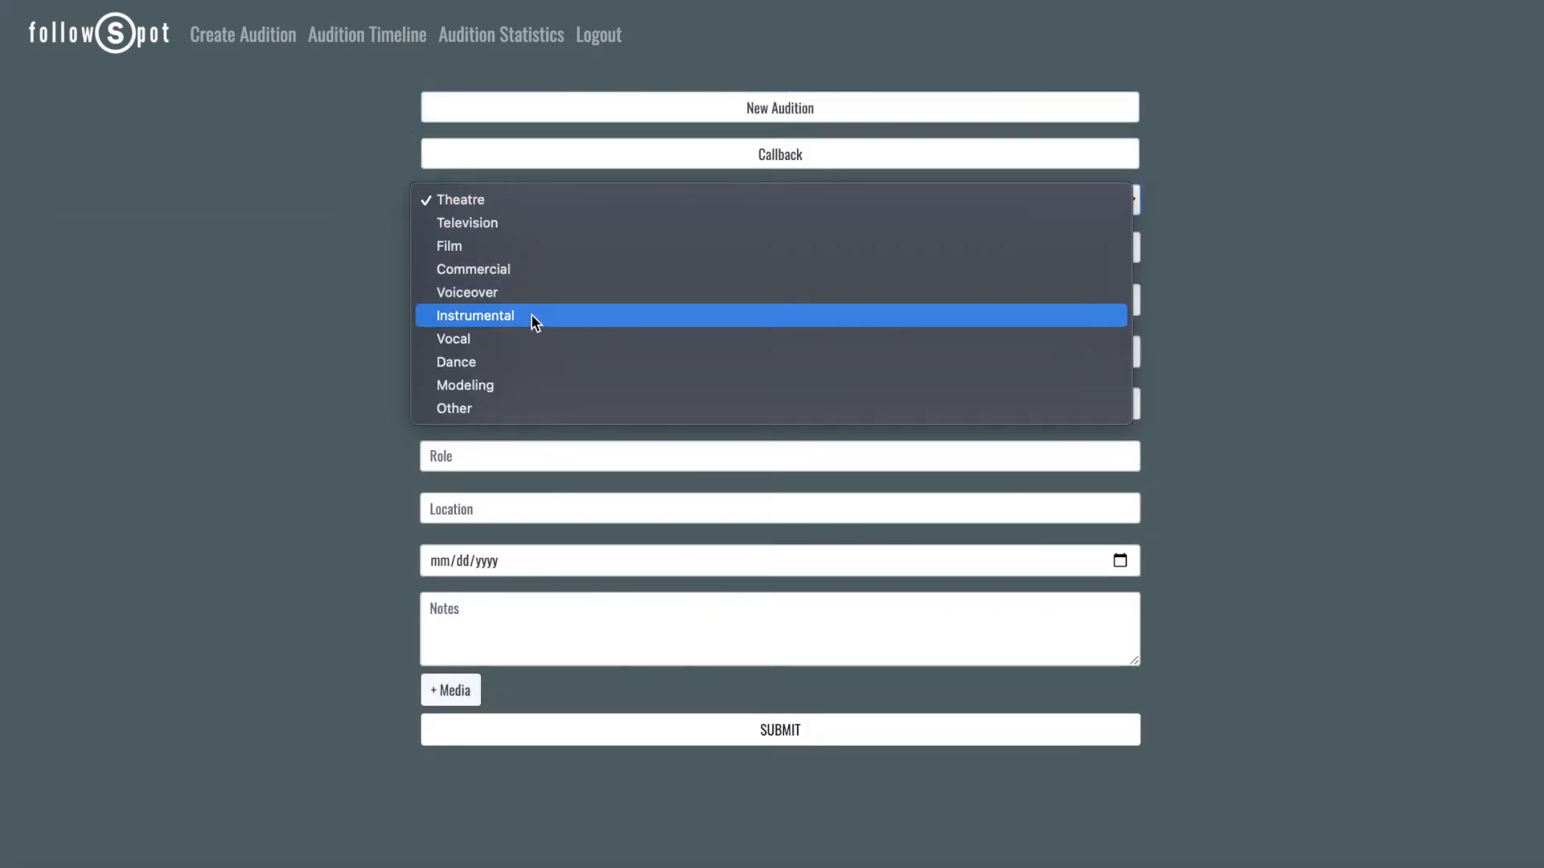
pyautogui.moveTo(380, 424)
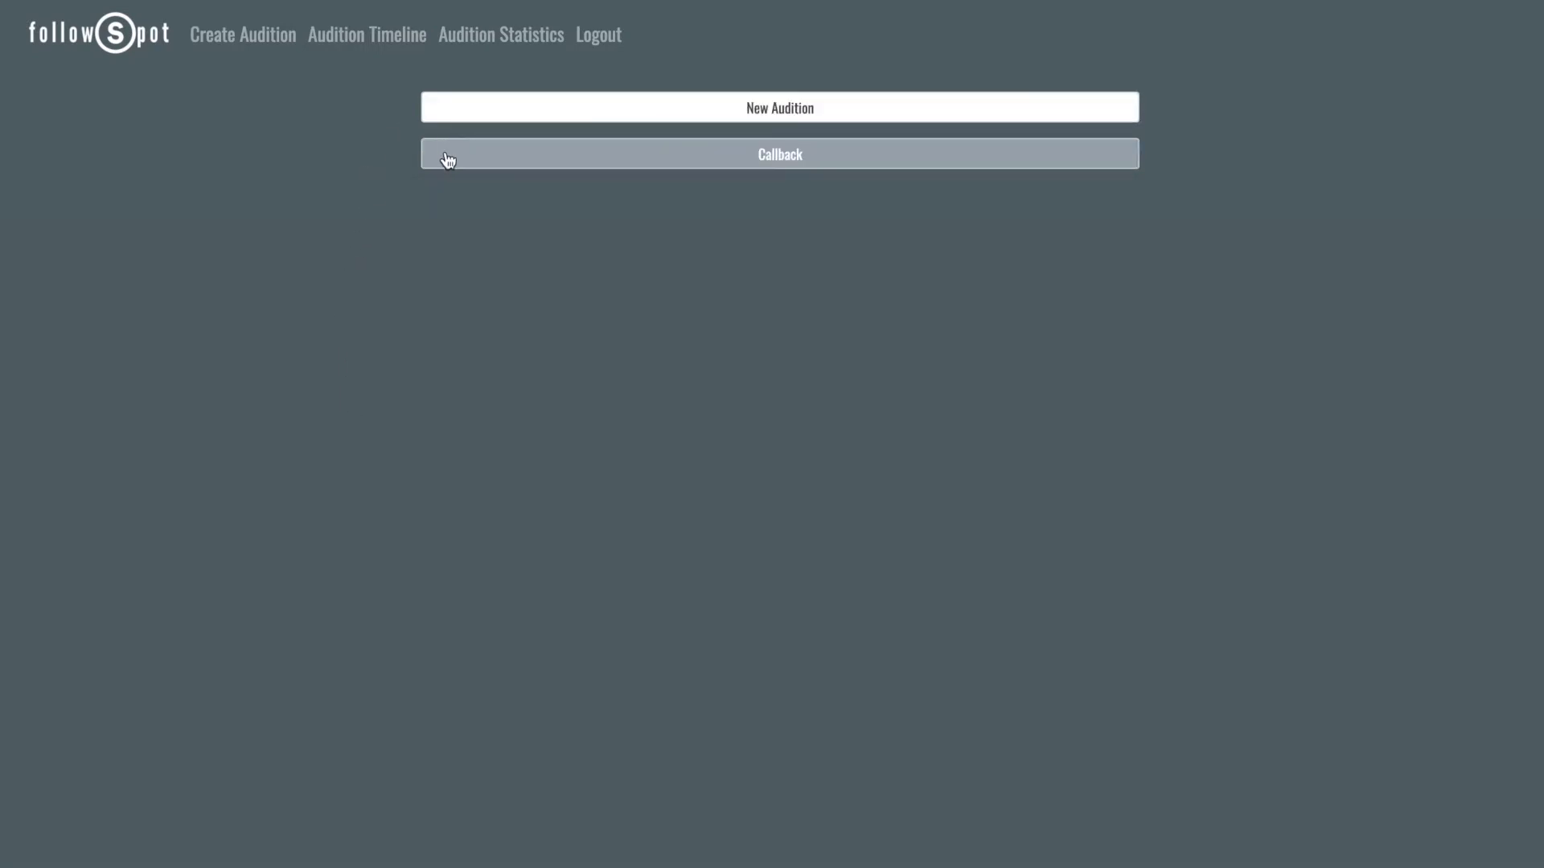
pyautogui.click(779, 154)
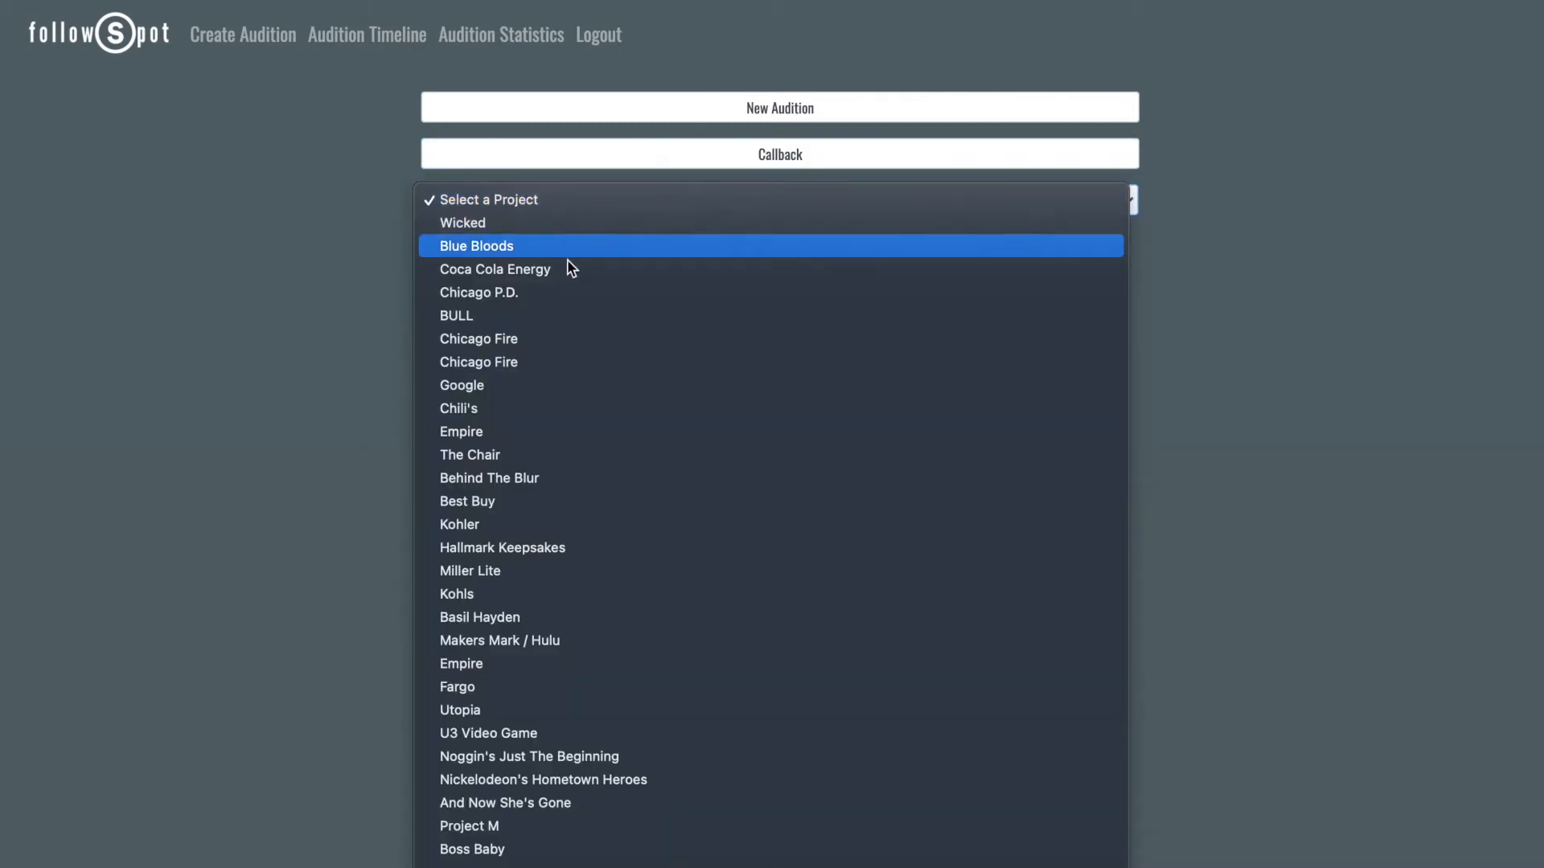
pyautogui.moveTo(566, 222)
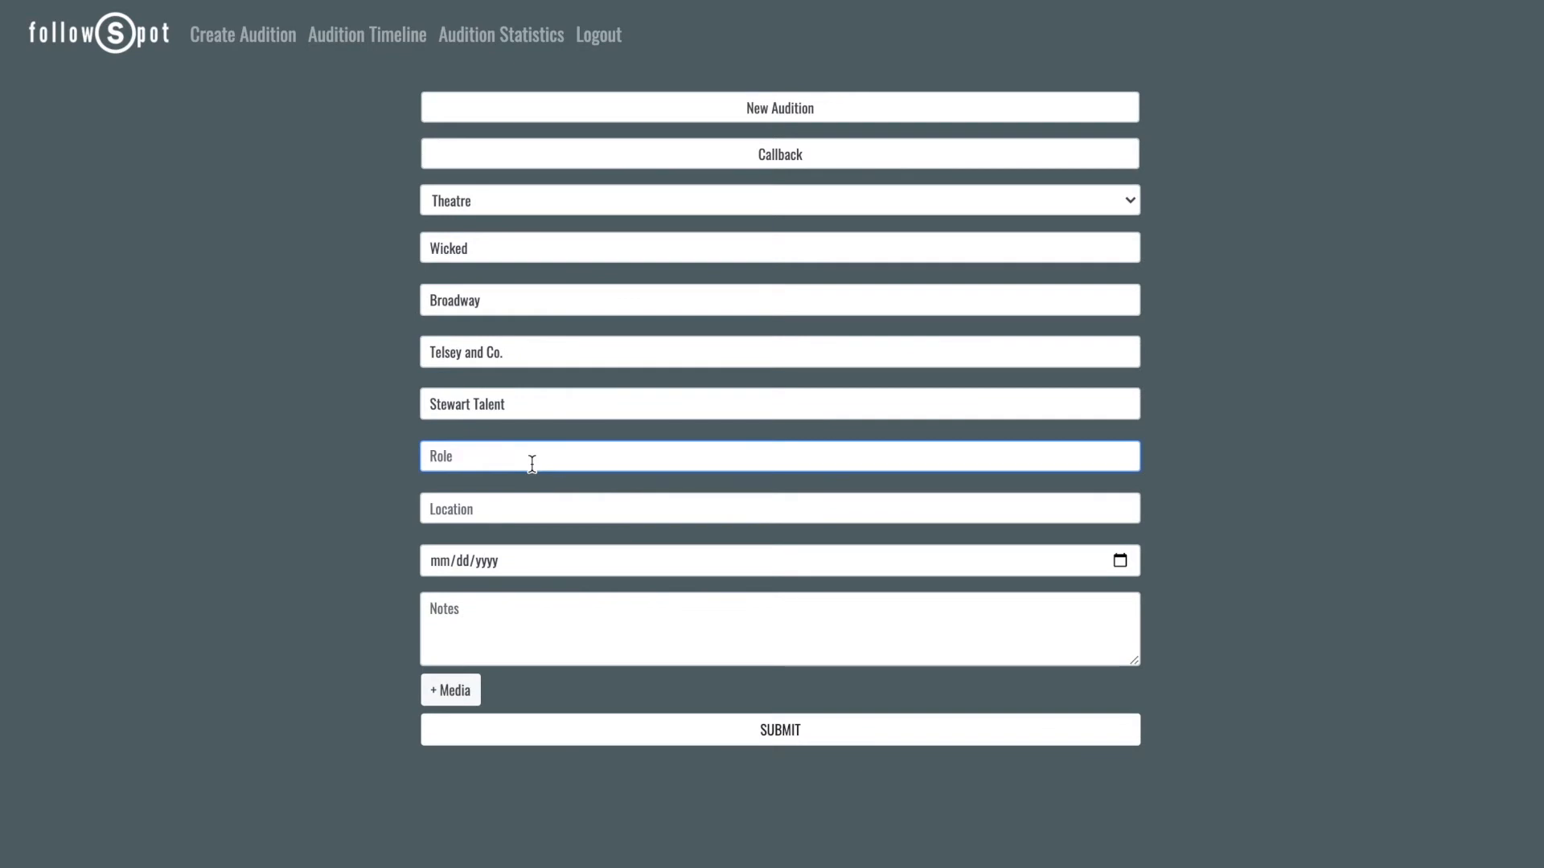
# Step: Enter role Nessa, pick the Telsey + Company location, and add a media entry
pyautogui.write('Nessa')
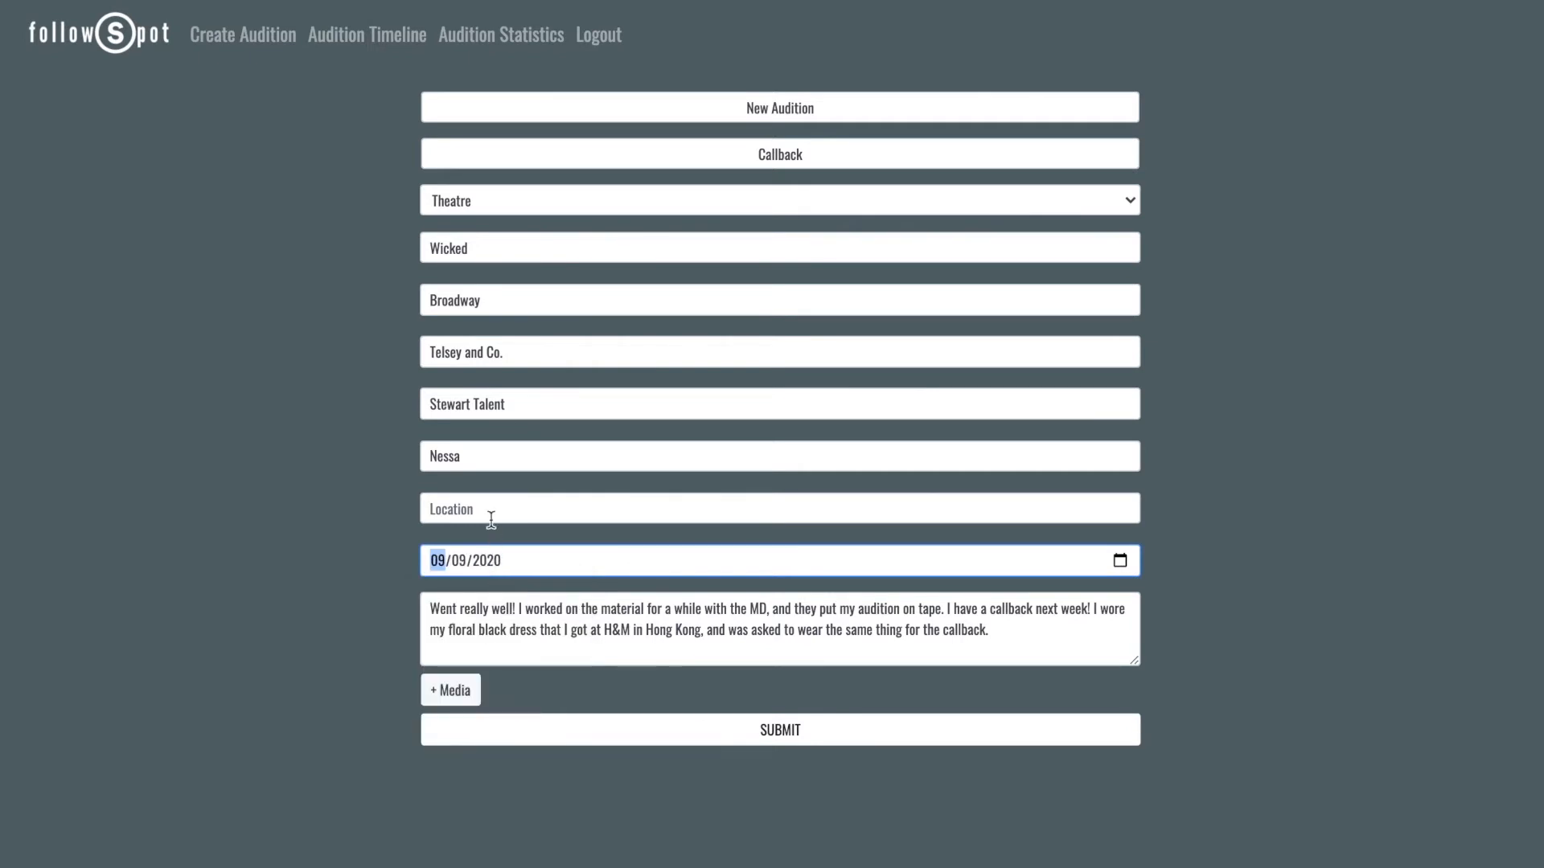
pyautogui.write('Te')
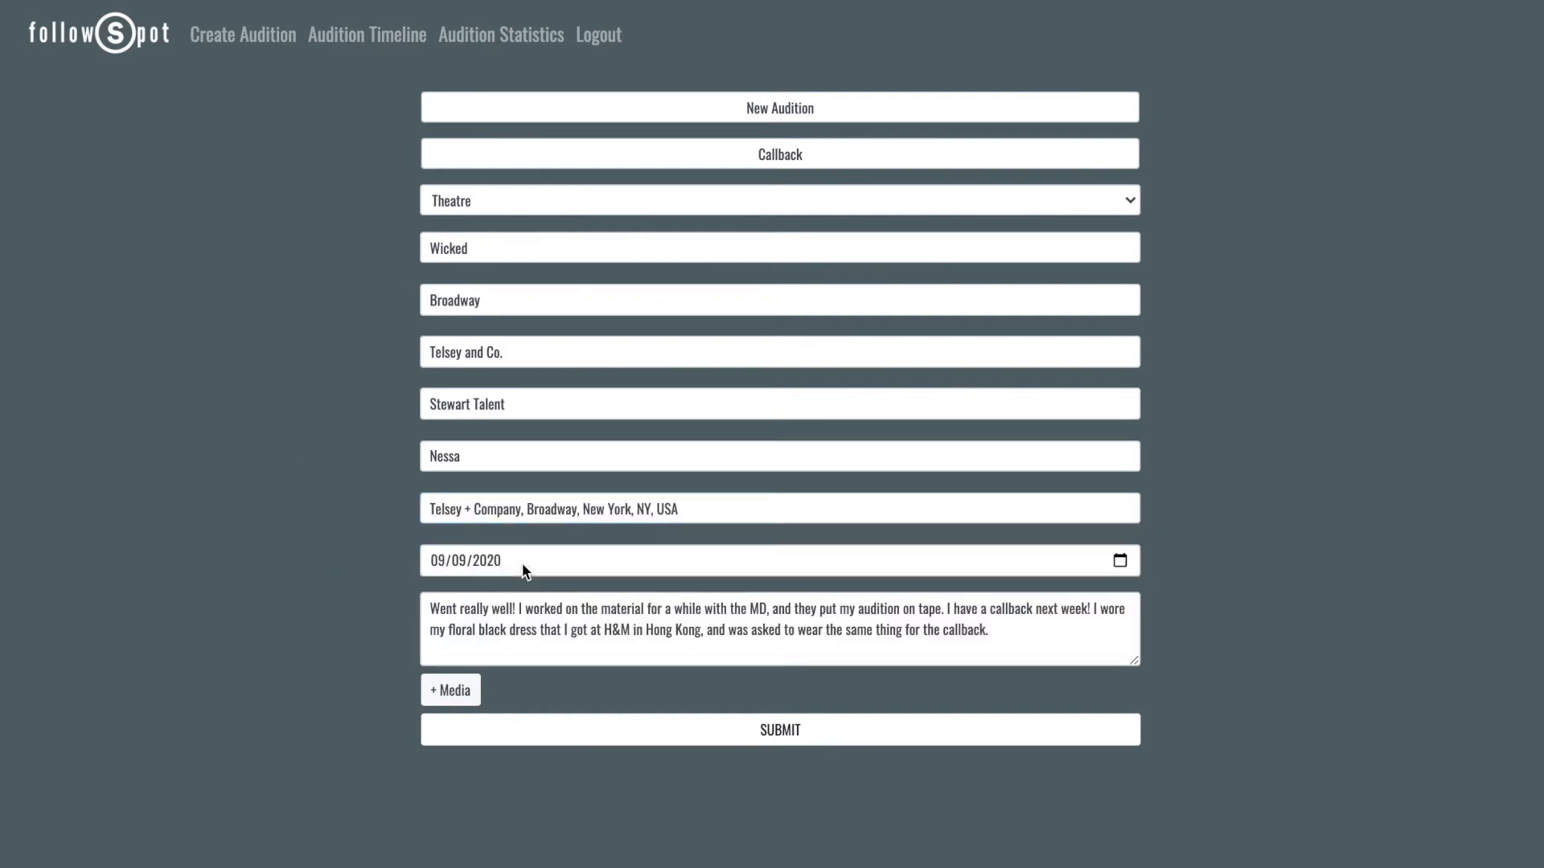
pyautogui.click(450, 690)
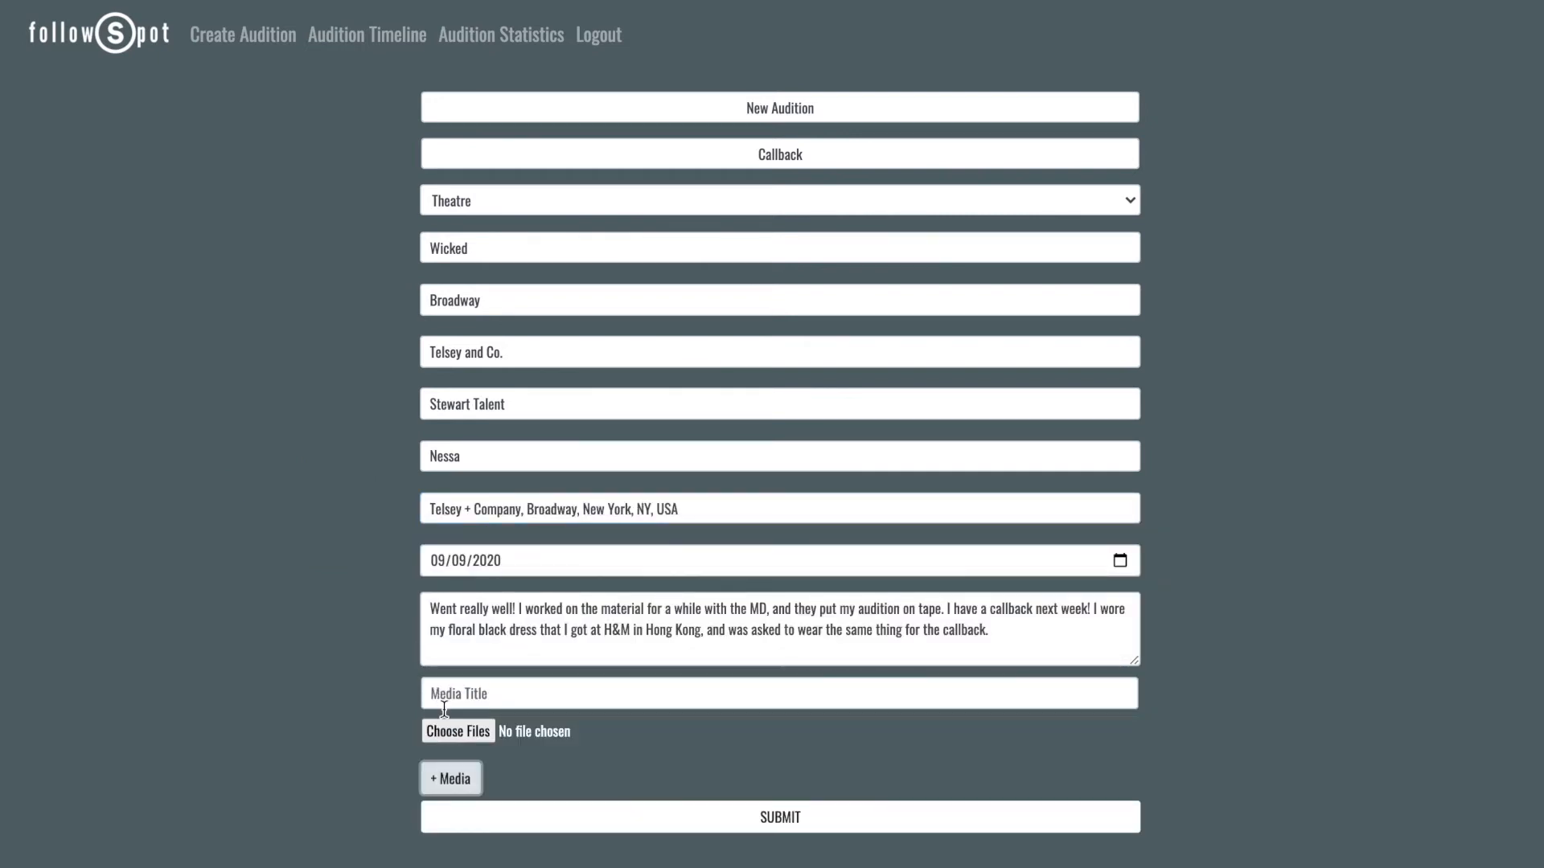
# Step: Attach the Wicked Self Tape file, title it, and submit the Wicked audition
pyautogui.click(457, 730)
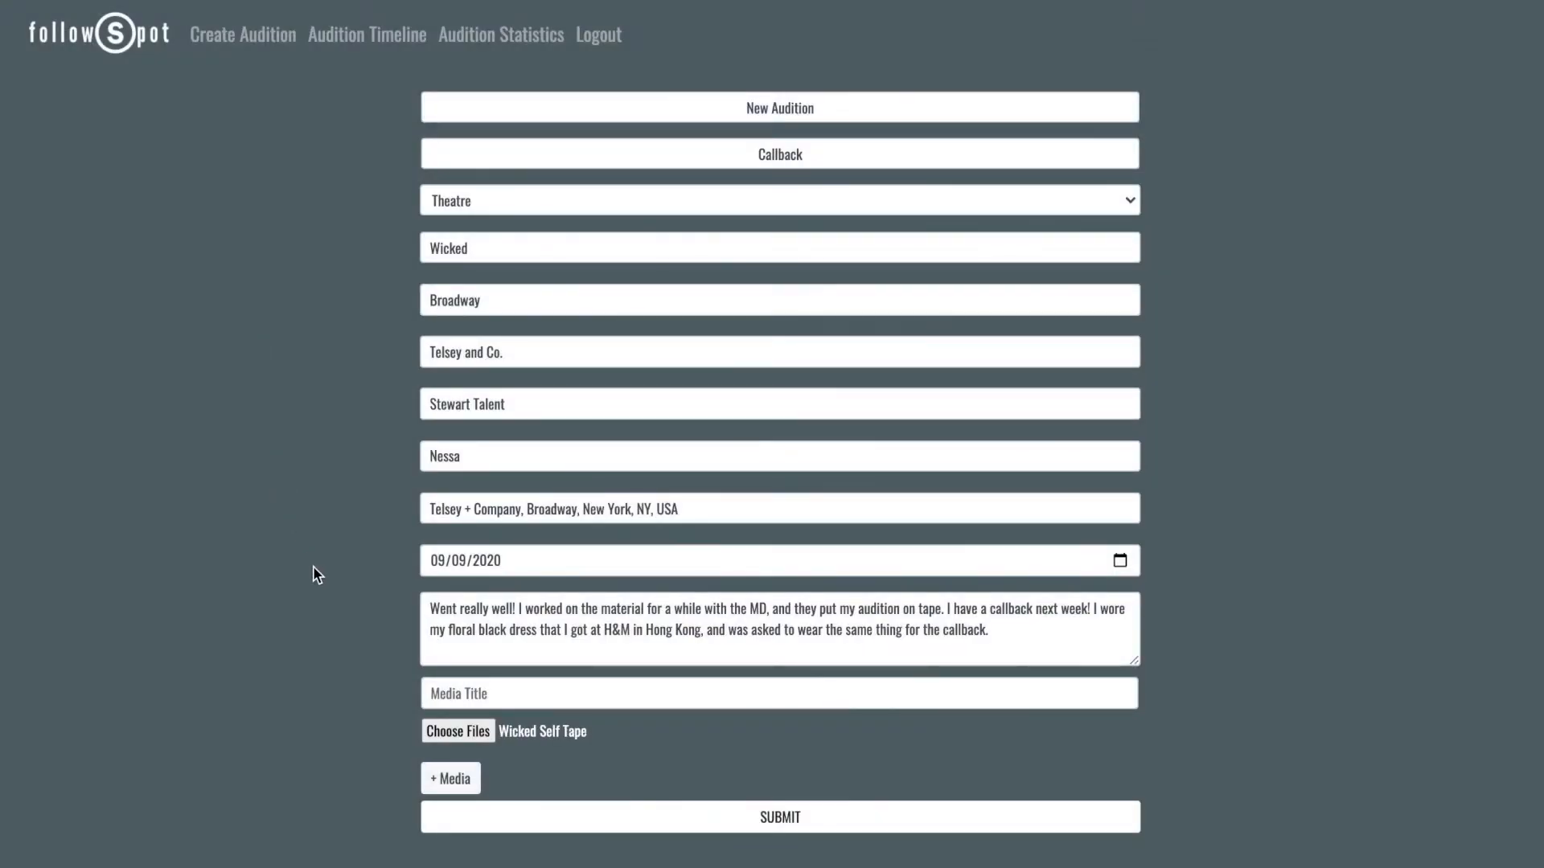
pyautogui.write('Nessa Self Tape')
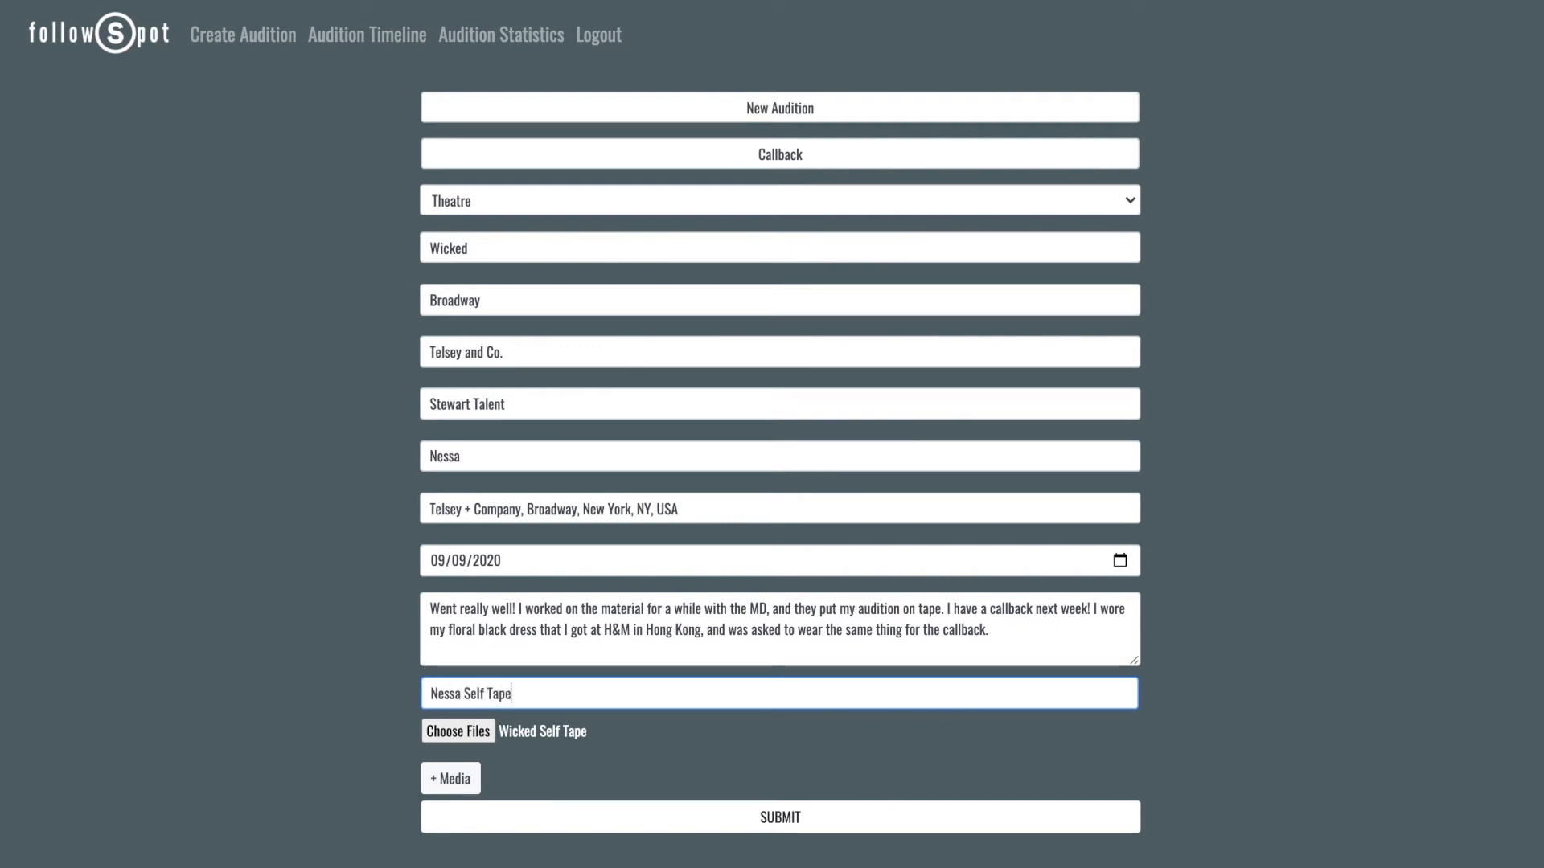
pyautogui.click(778, 816)
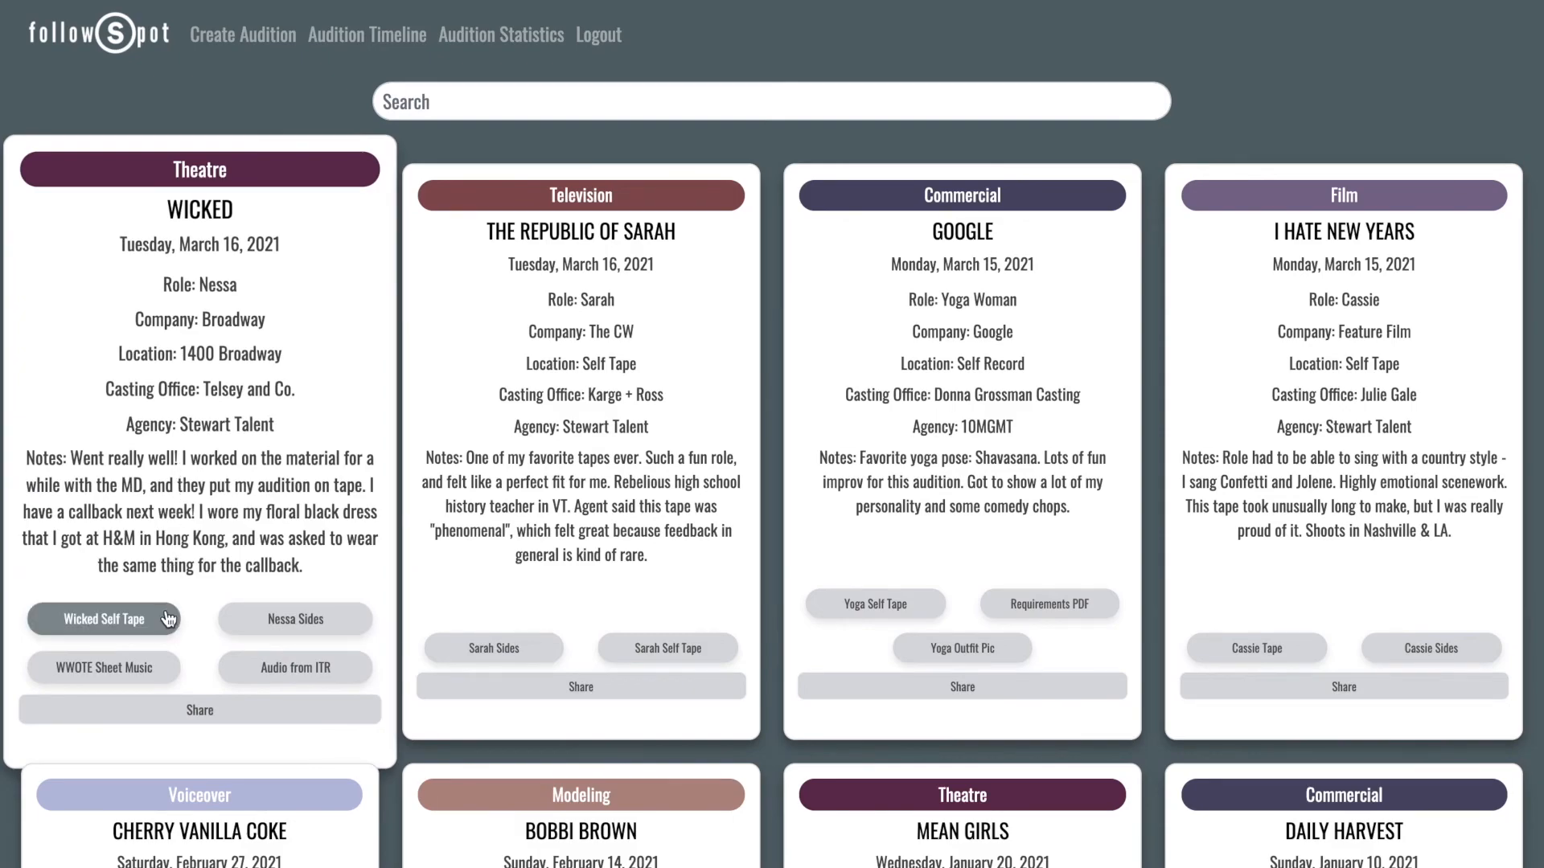
pyautogui.click(102, 617)
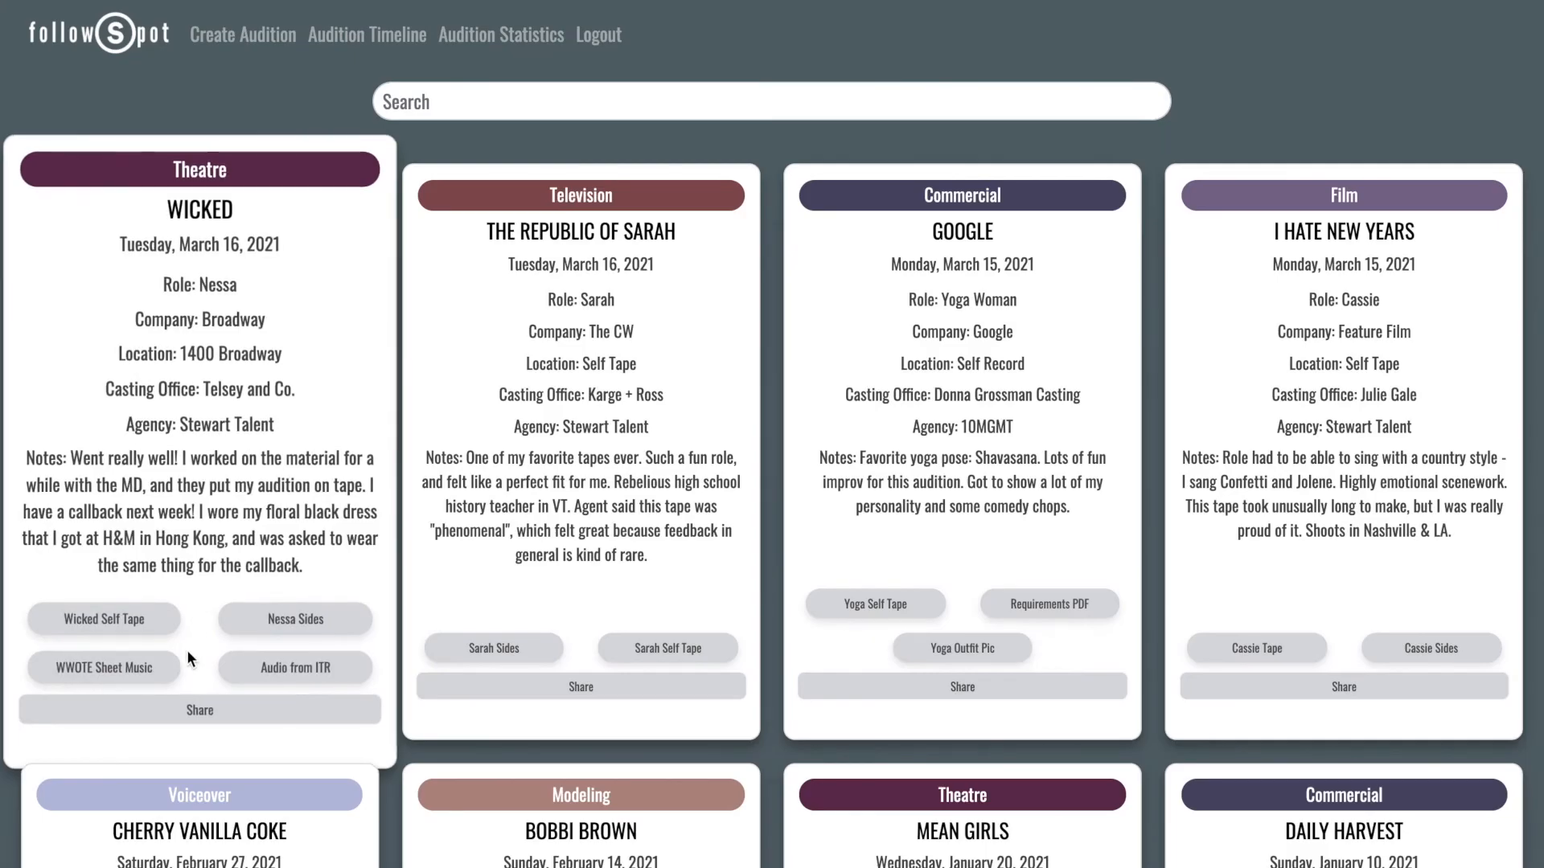
pyautogui.click(103, 666)
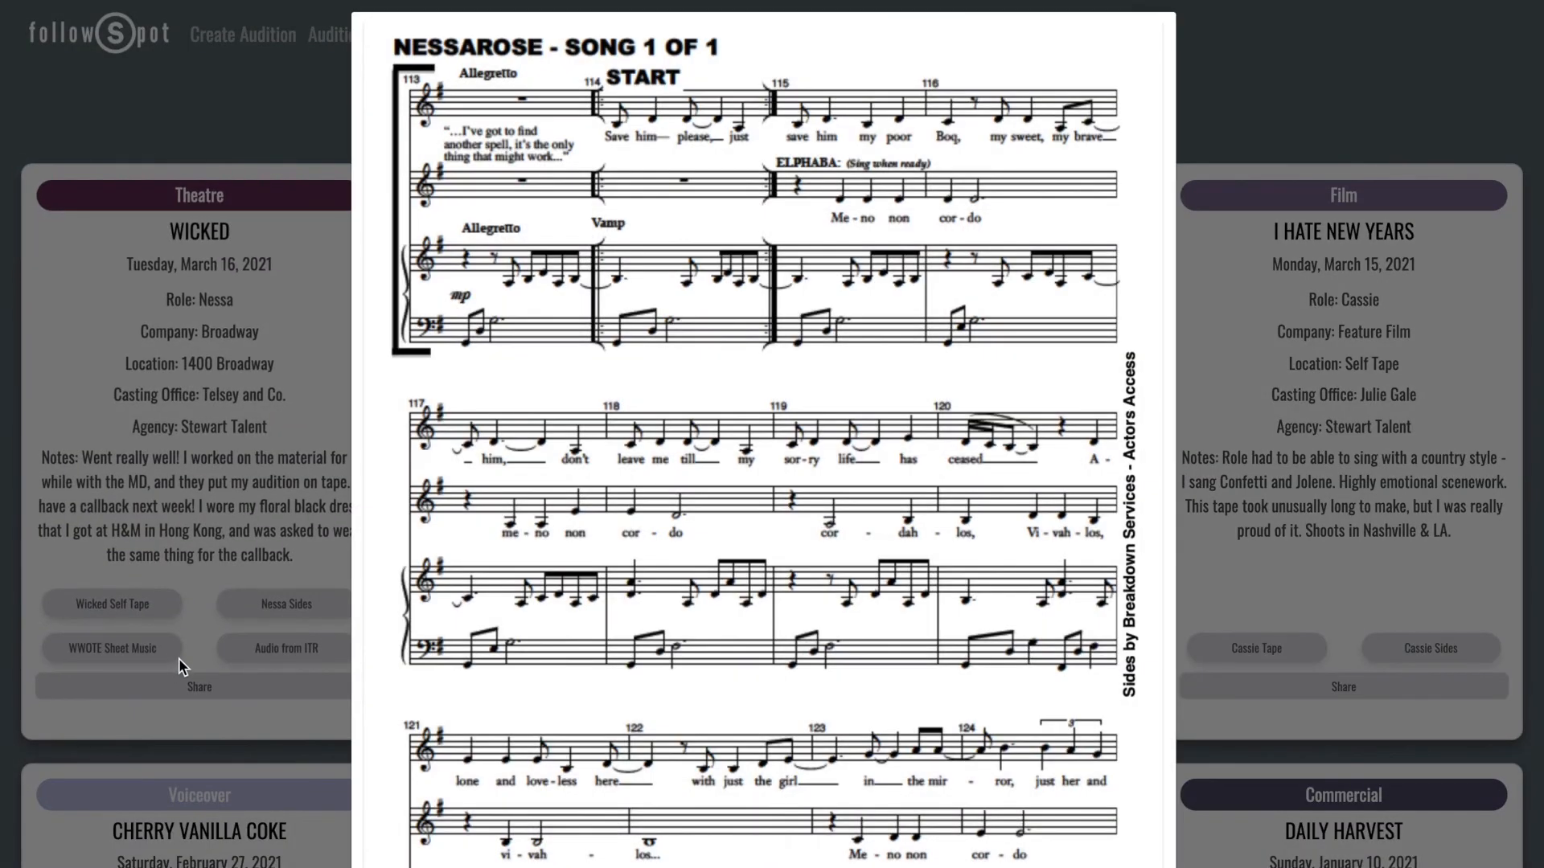
pyautogui.moveTo(290, 195)
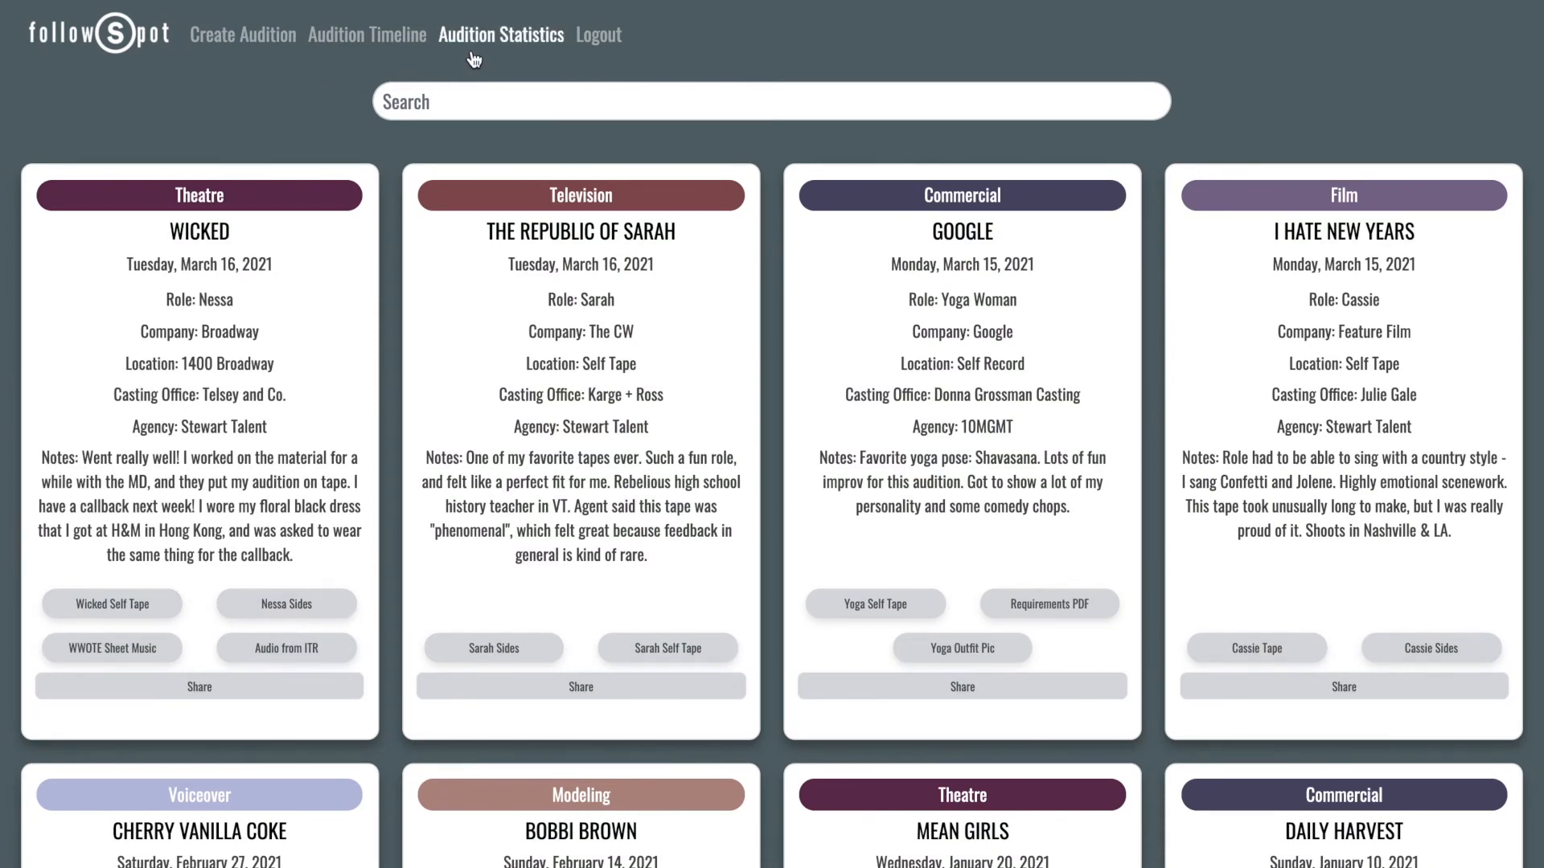
# Step: View the audition statistics charts, then return to the card timeline
pyautogui.click(500, 34)
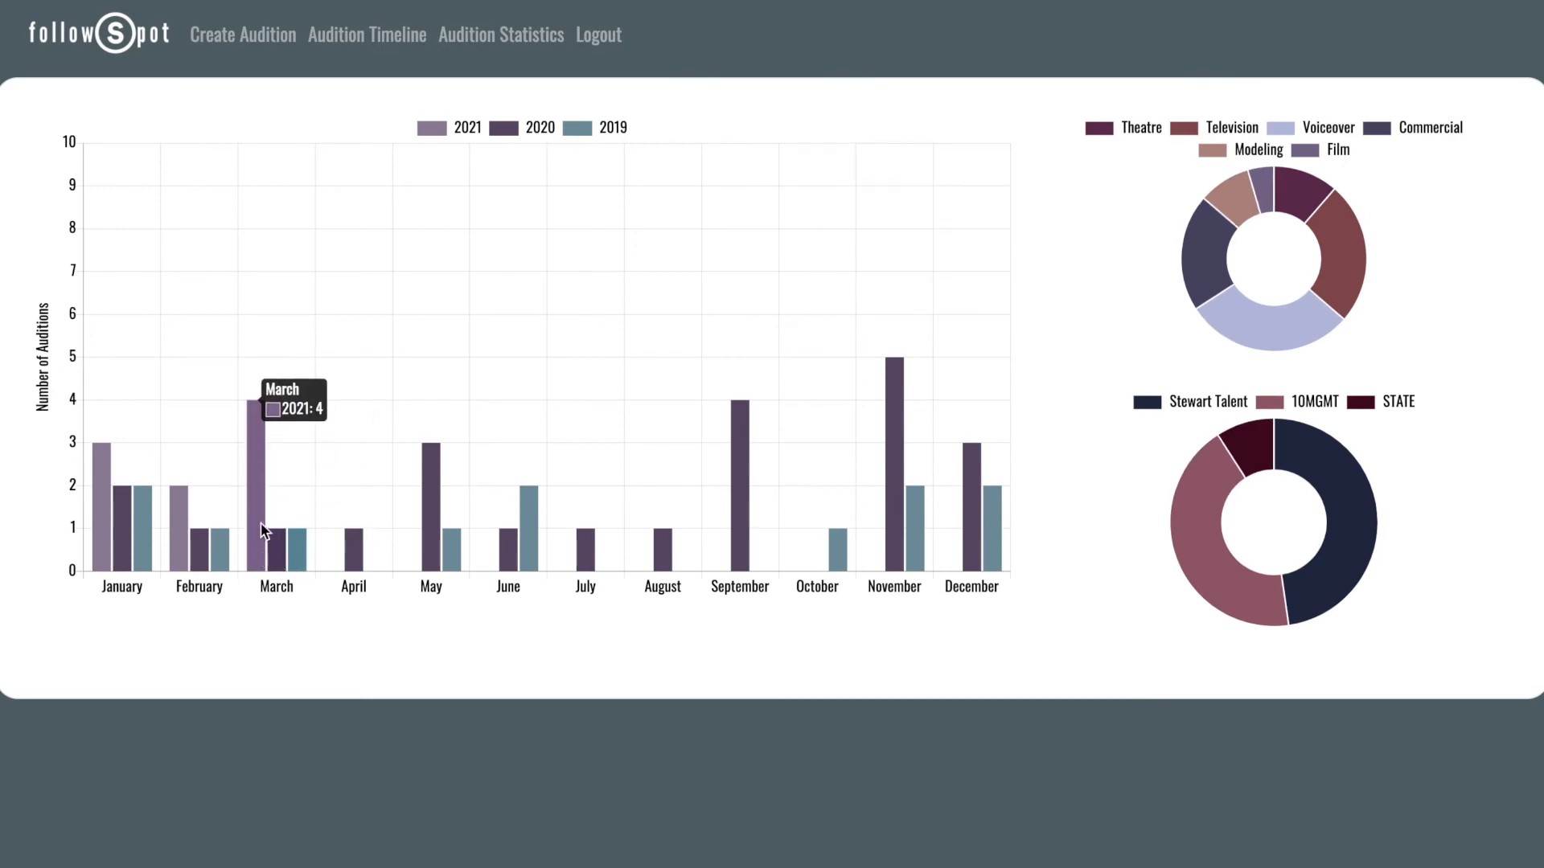
pyautogui.moveTo(794, 365)
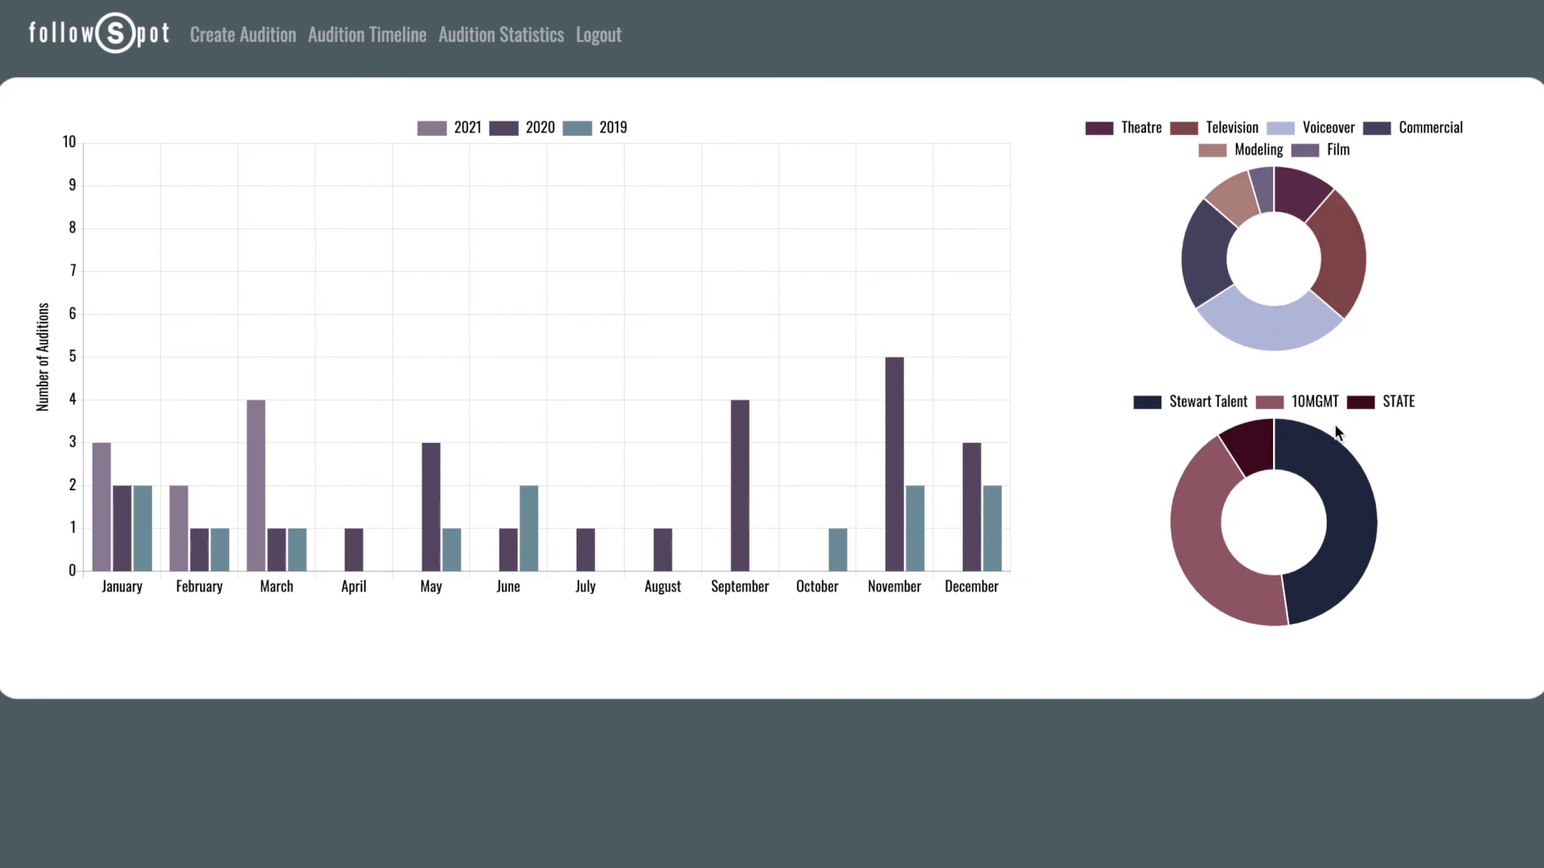
pyautogui.moveTo(1208, 480)
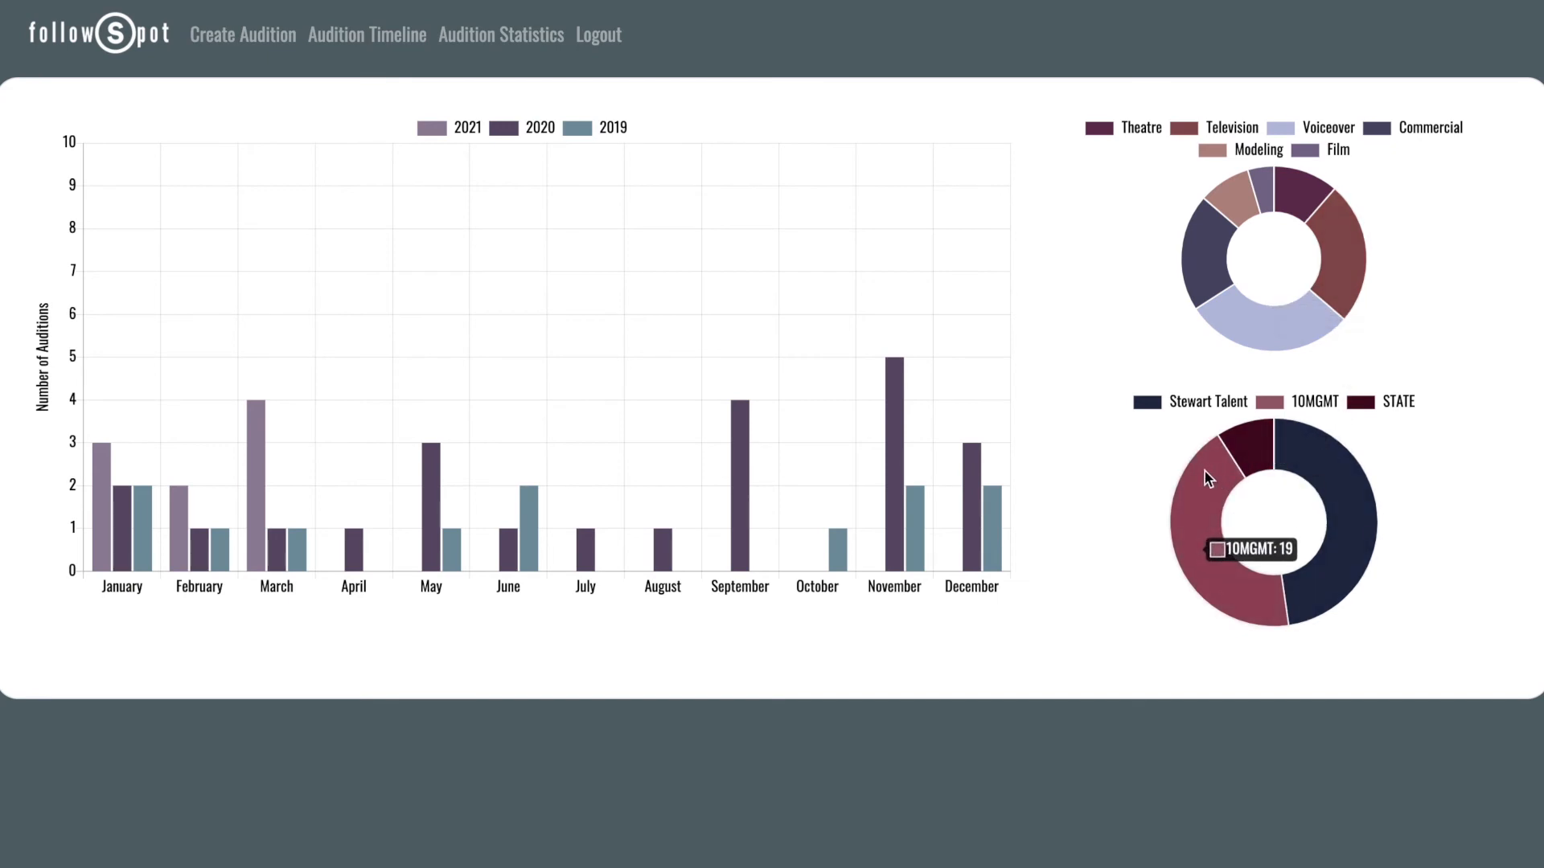
pyautogui.moveTo(583, 154)
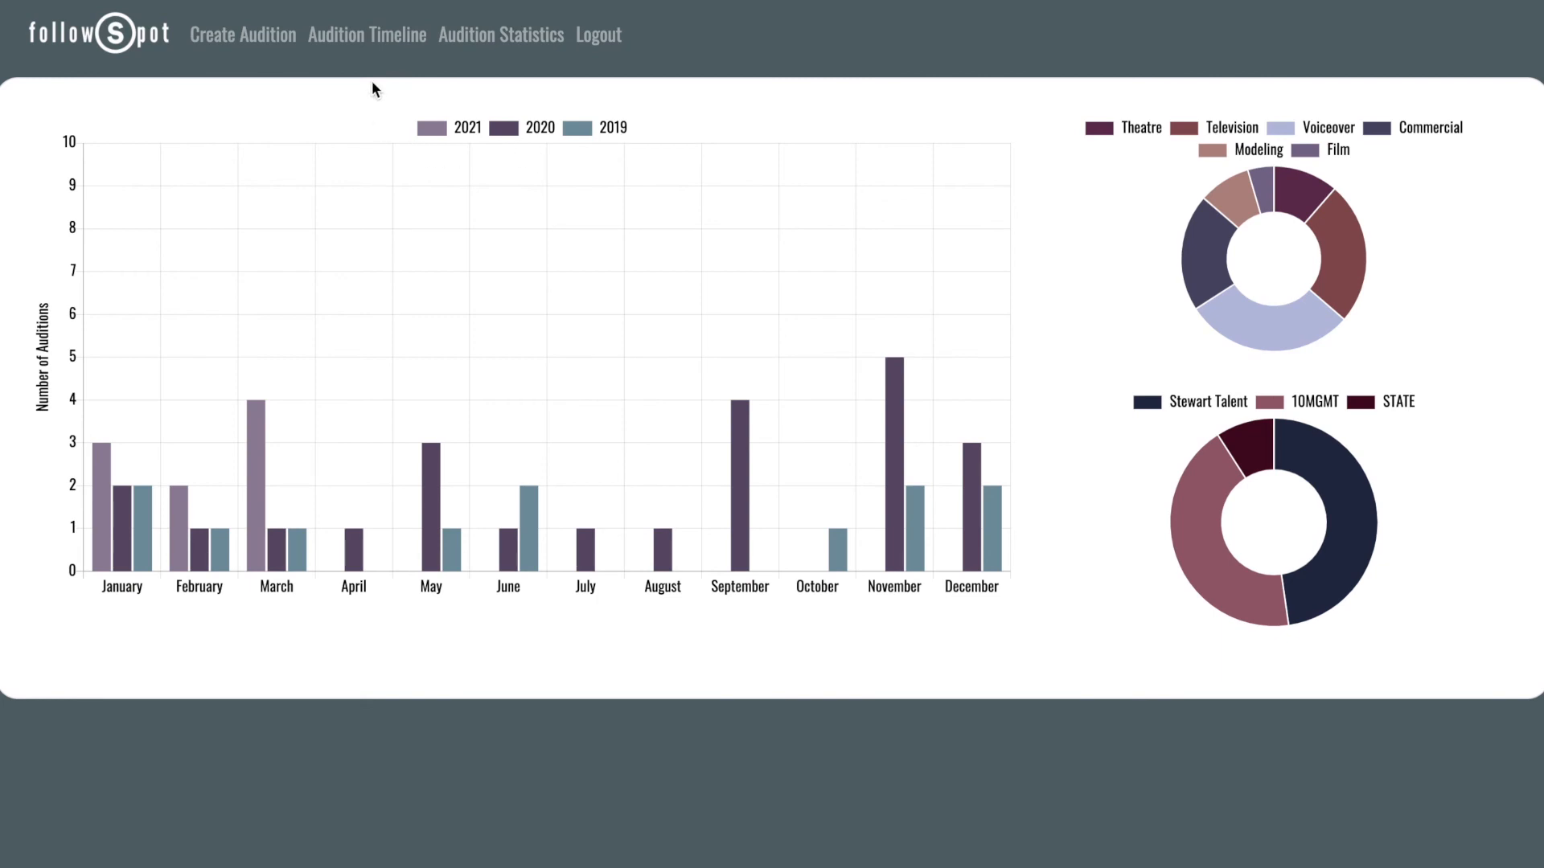
pyautogui.click(367, 34)
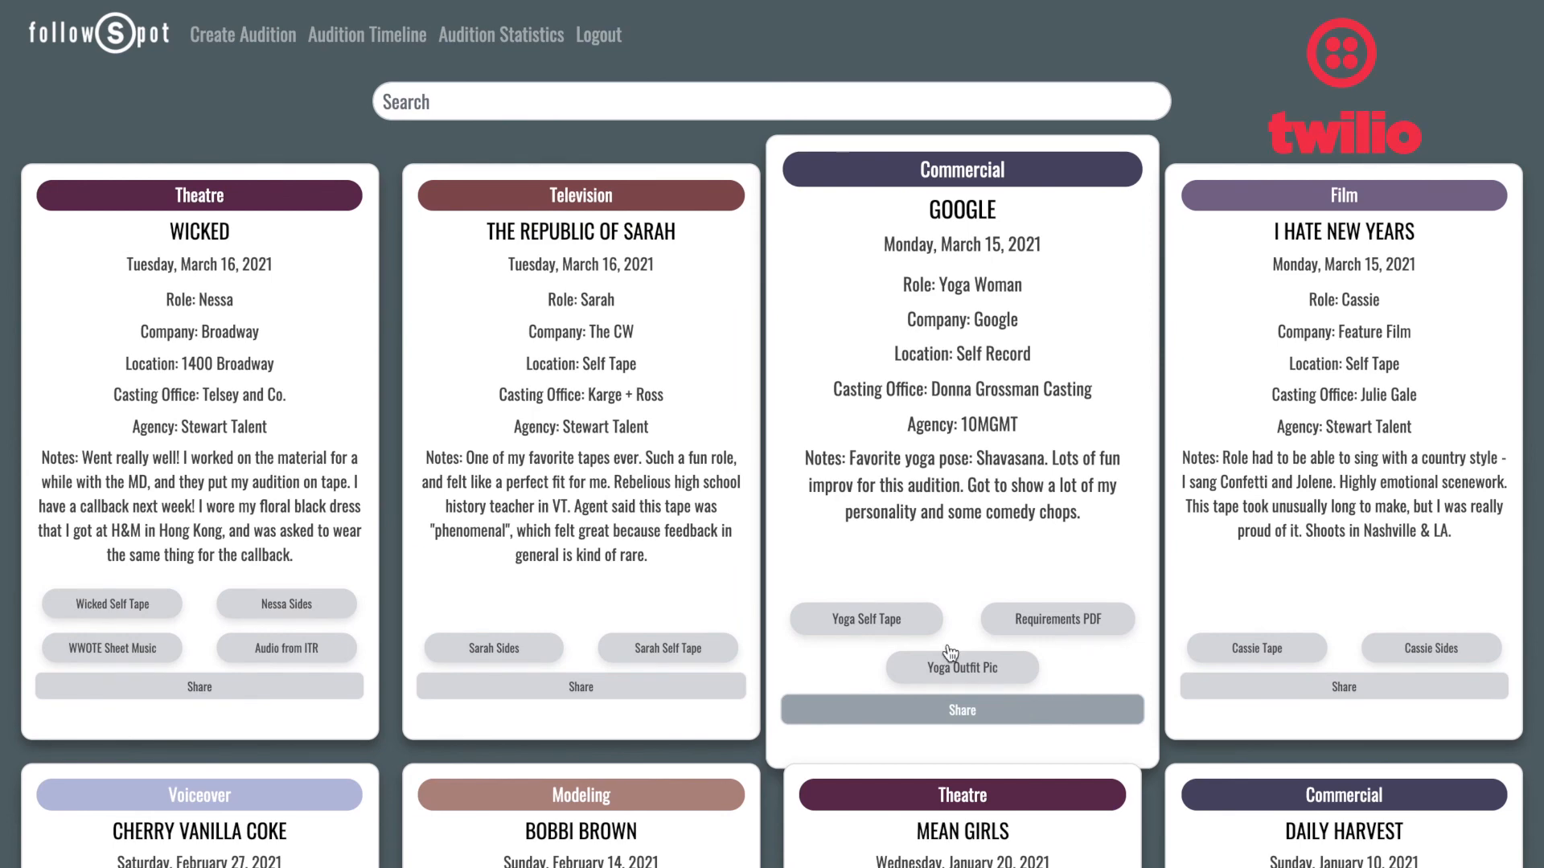
# Step: Share the Google commercial audition card before logging out
pyautogui.click(598, 34)
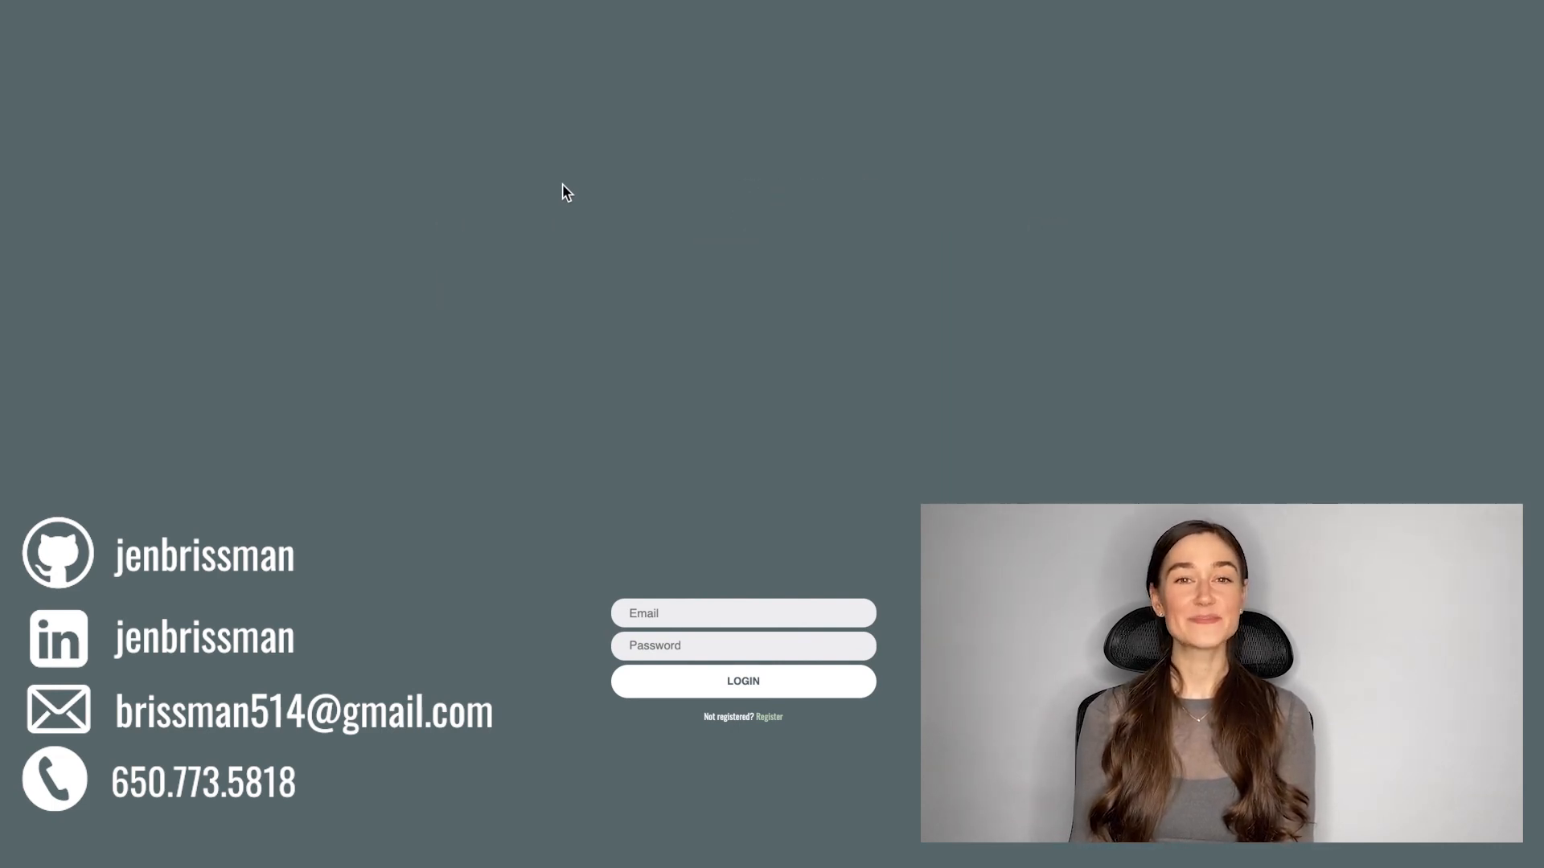